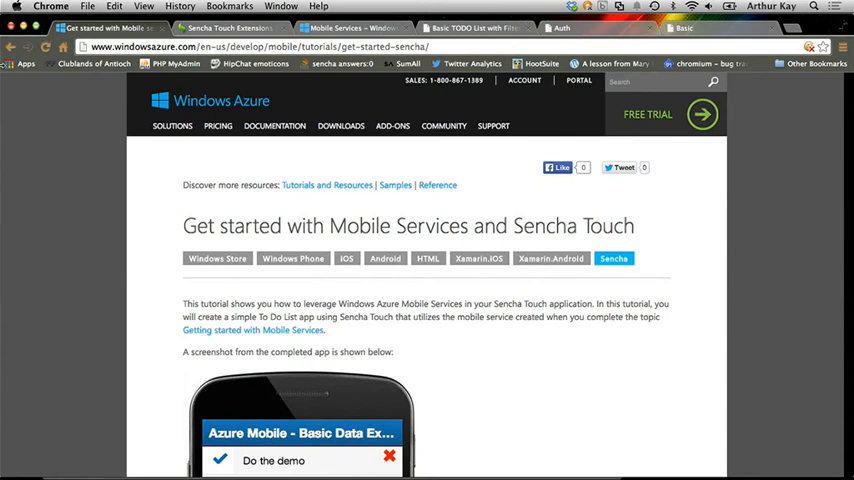
Step: Review the Get started tutorial, then switch to the Sencha Touch Extensions for Windows Azure docs
{"action": "scroll", "scroll_direction": "down", "scroll_amount": 3}
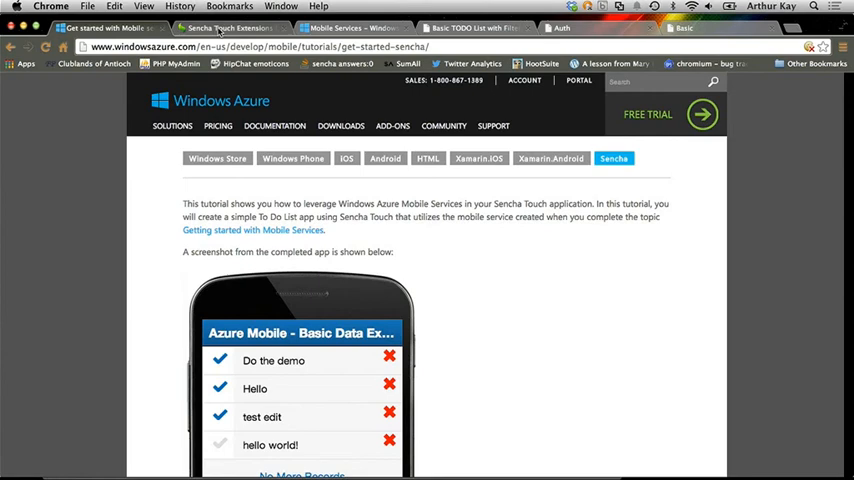
{"action": "left_click", "coordinate": [230, 28]}
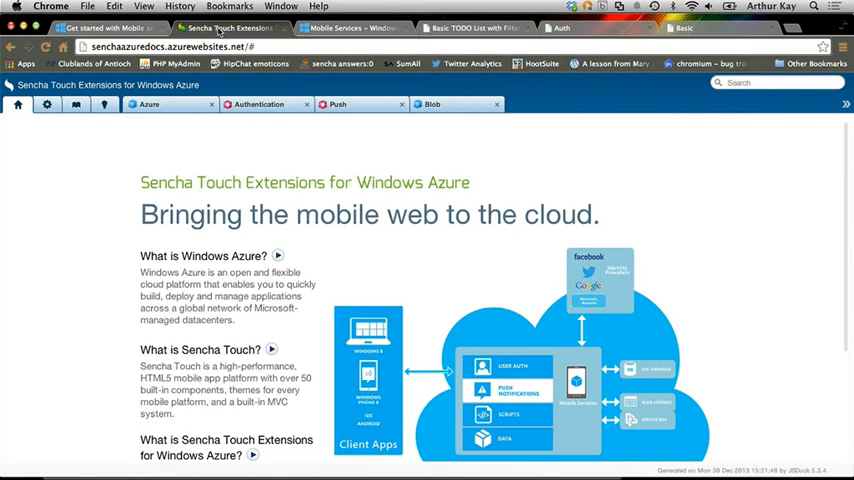
Step: Review the Ext.Azure class reference — its Configs, Methods and Events lists — then move to the todo demo tab
{"action": "left_click", "coordinate": [54, 104]}
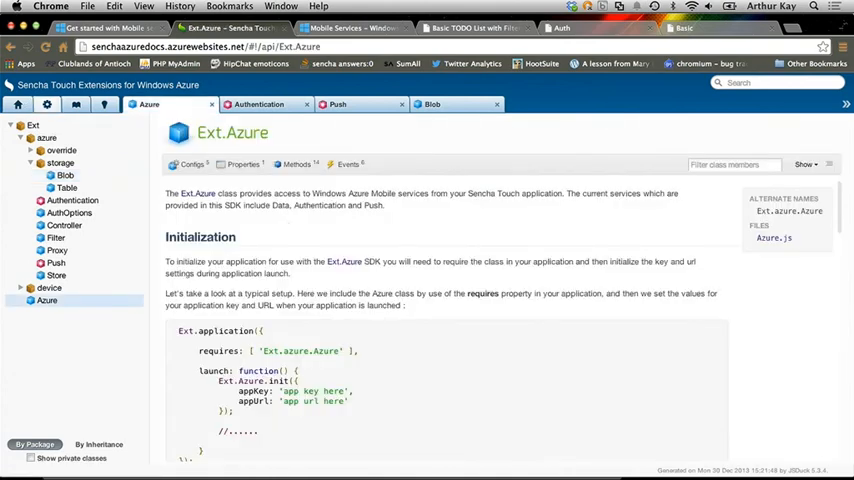
{"action": "scroll", "scroll_direction": "down", "scroll_amount": 3}
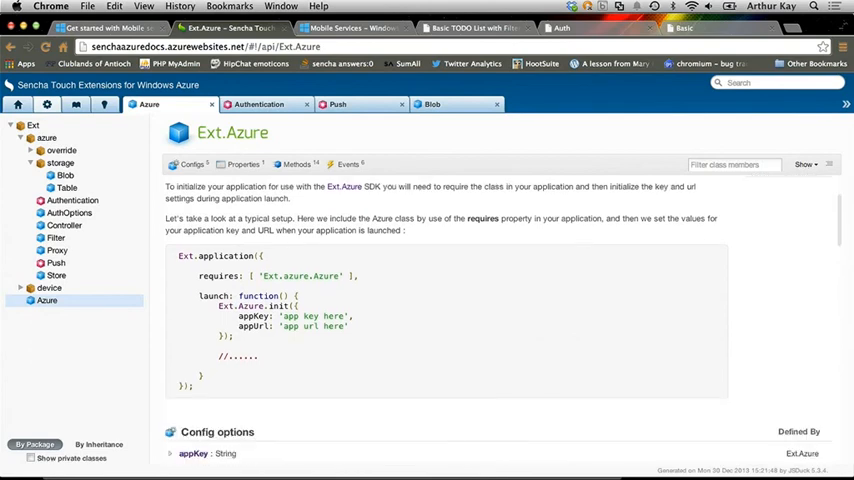
{"action": "left_click", "coordinate": [192, 164]}
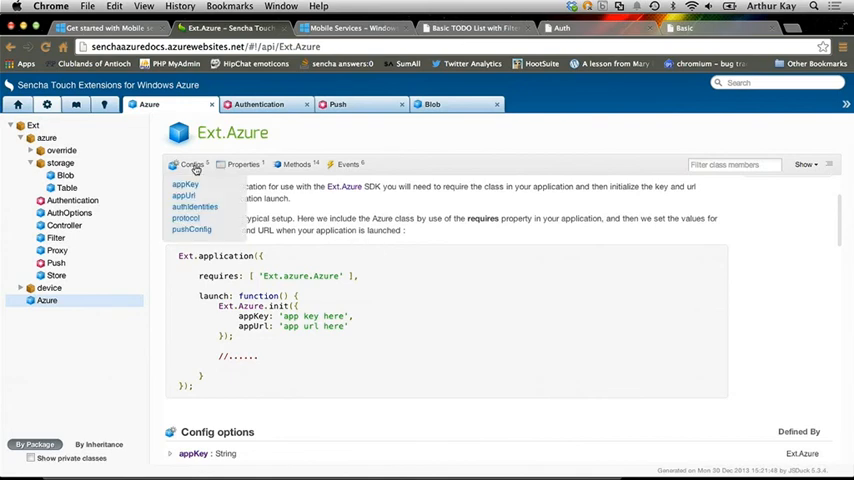
{"action": "left_click", "coordinate": [296, 164]}
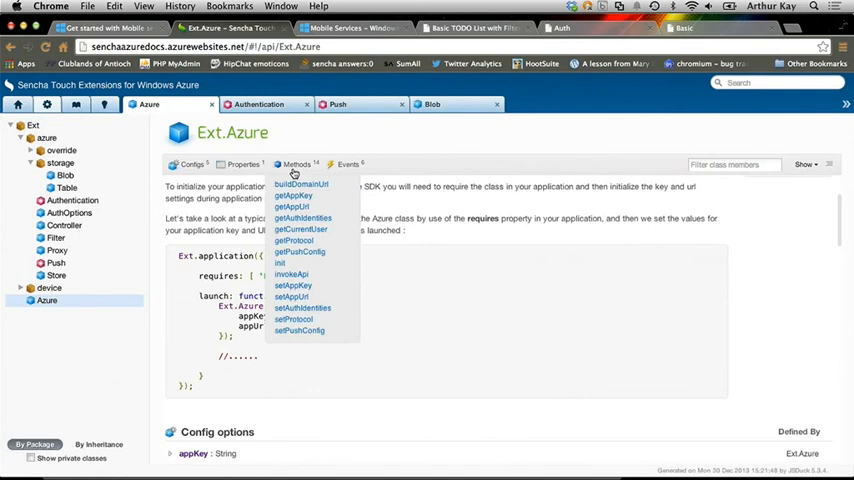
{"action": "left_click", "coordinate": [348, 164]}
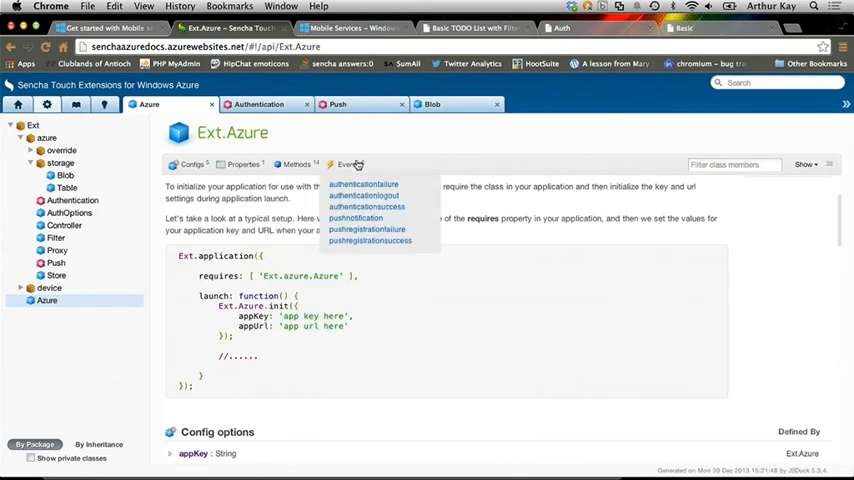
{"action": "mouse_move", "coordinate": [402, 76]}
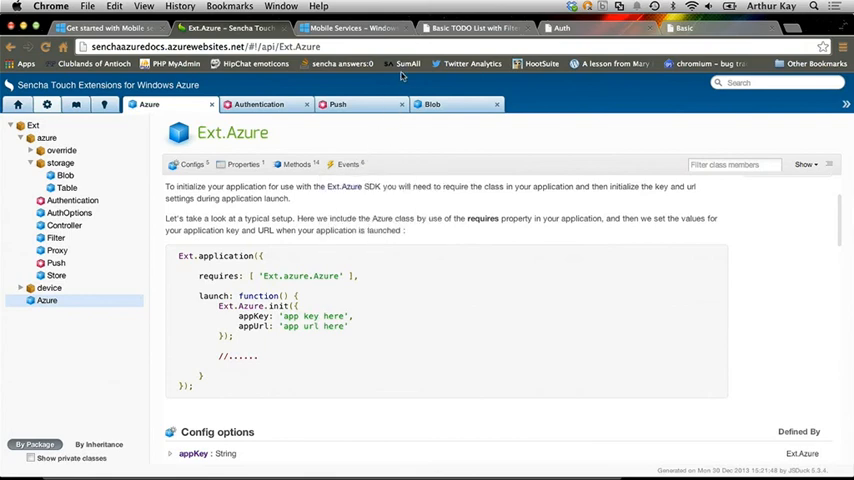
{"action": "left_click", "coordinate": [480, 28]}
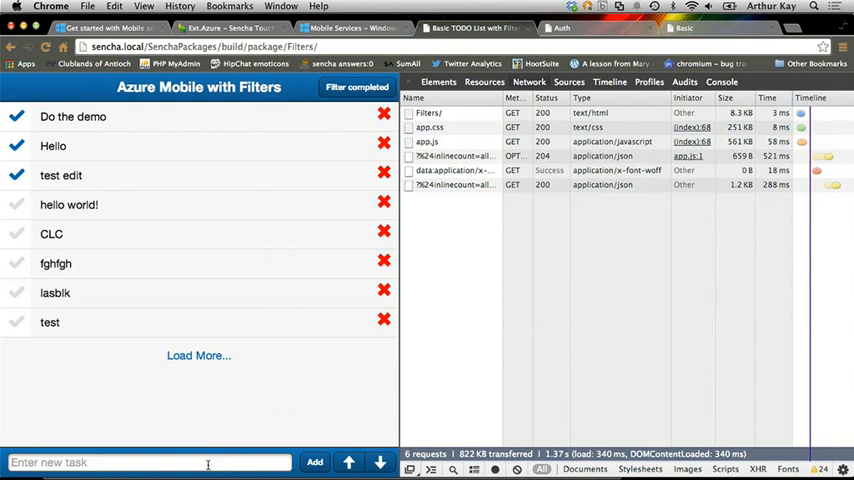
{"action": "mouse_move", "coordinate": [456, 434]}
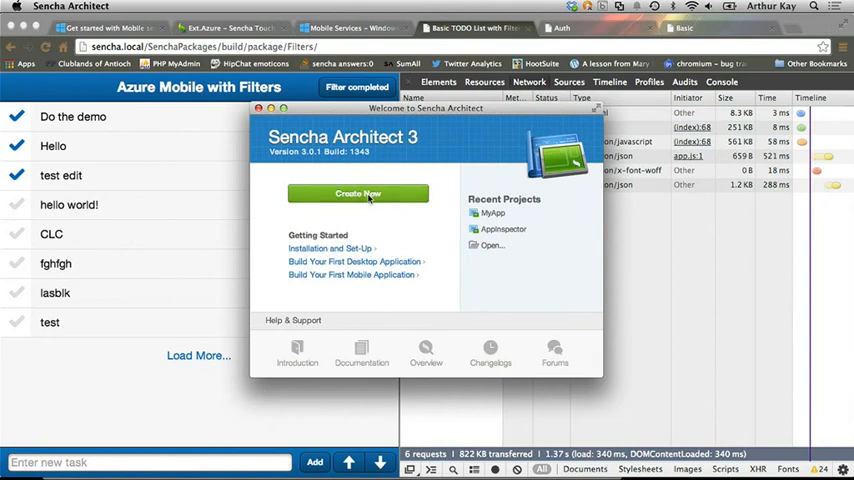
Step: Create a new project from the Sencha Touch 2.x Blank Project template
{"action": "left_click", "coordinate": [356, 192]}
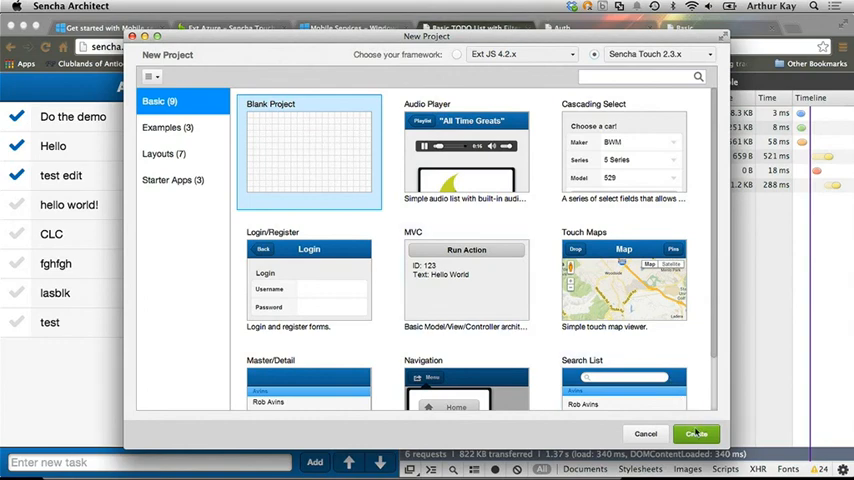
{"action": "left_click", "coordinate": [698, 434]}
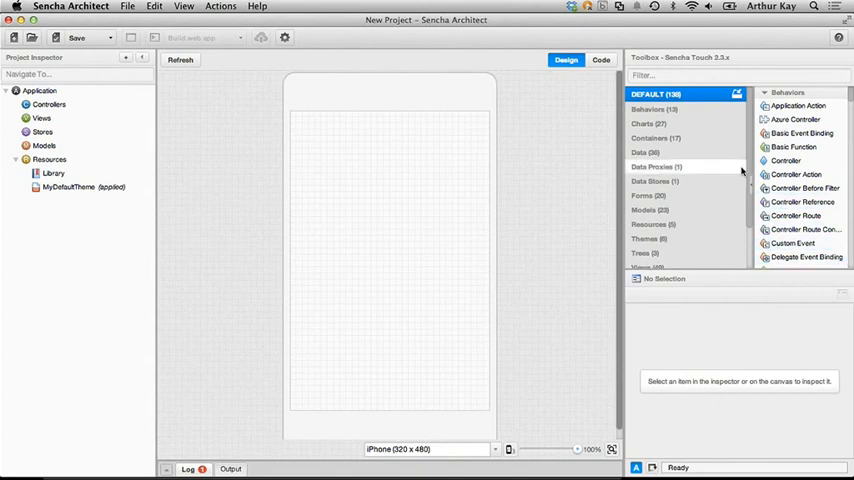
{"action": "mouse_move", "coordinate": [794, 148]}
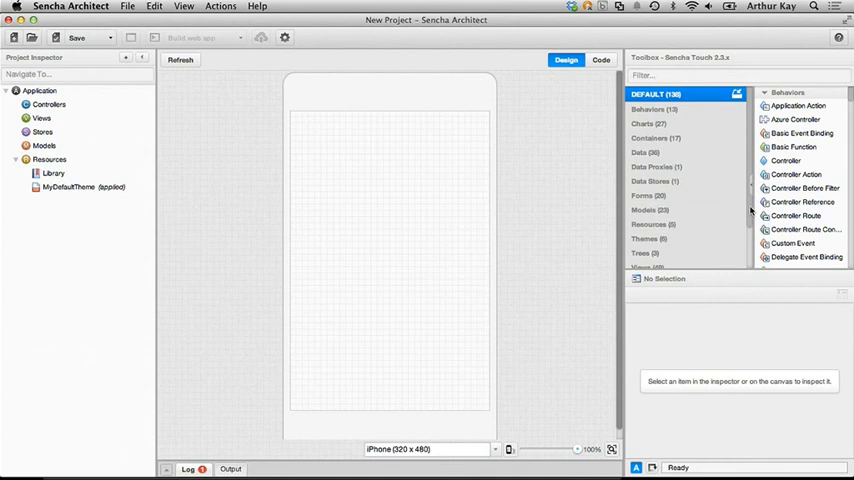
Step: Add an Azure Controller from the touch-azure extension under the project's Controllers
{"action": "scroll", "scroll_direction": "down", "scroll_amount": 3}
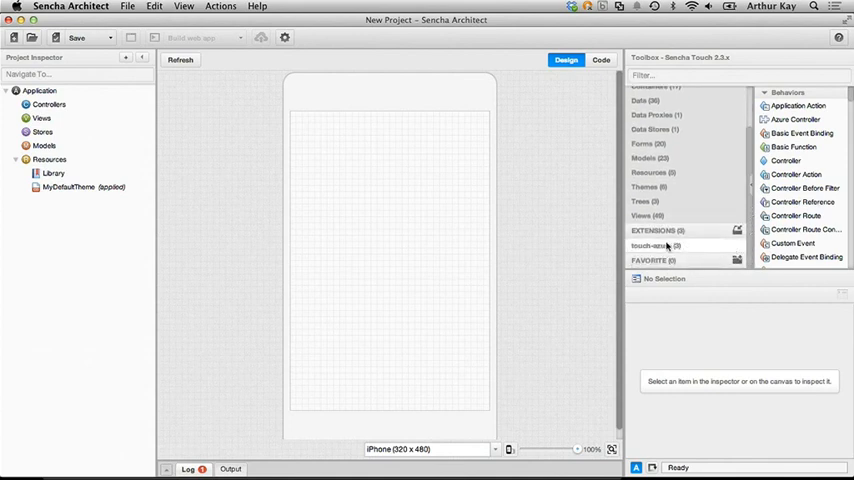
{"action": "left_click", "coordinate": [676, 246]}
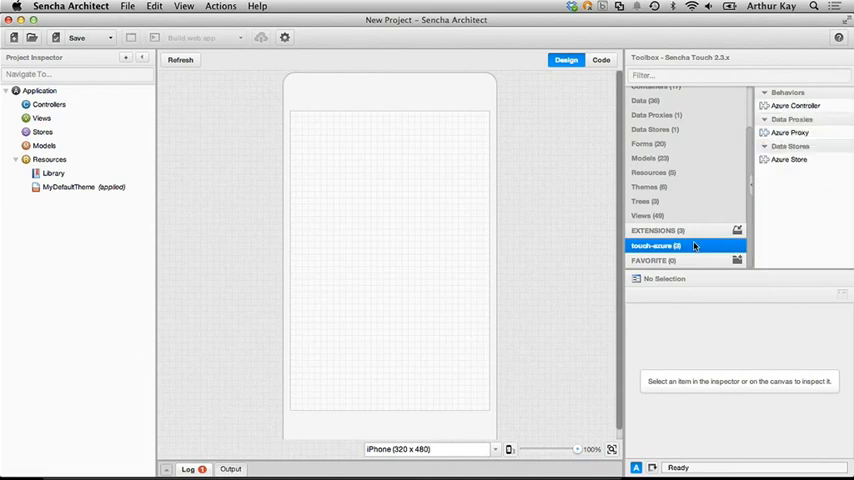
{"action": "mouse_move", "coordinate": [700, 244]}
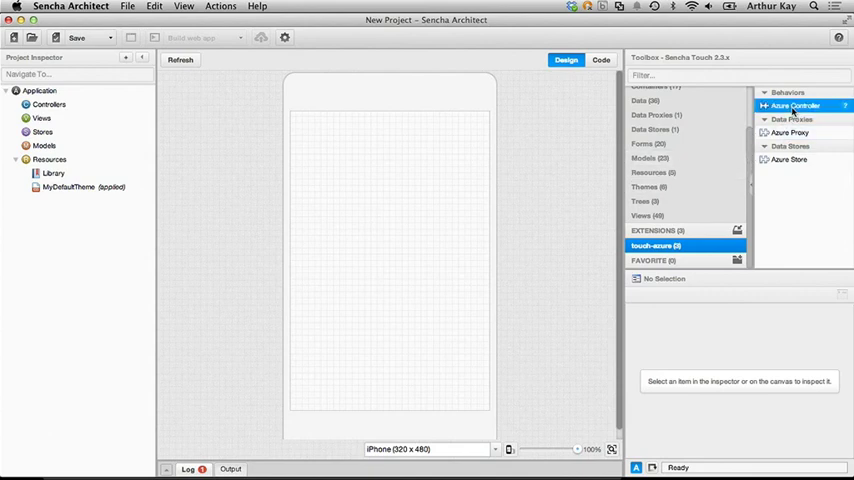
{"action": "left_click_drag", "start_coordinate": [796, 104], "coordinate": [220, 160]}
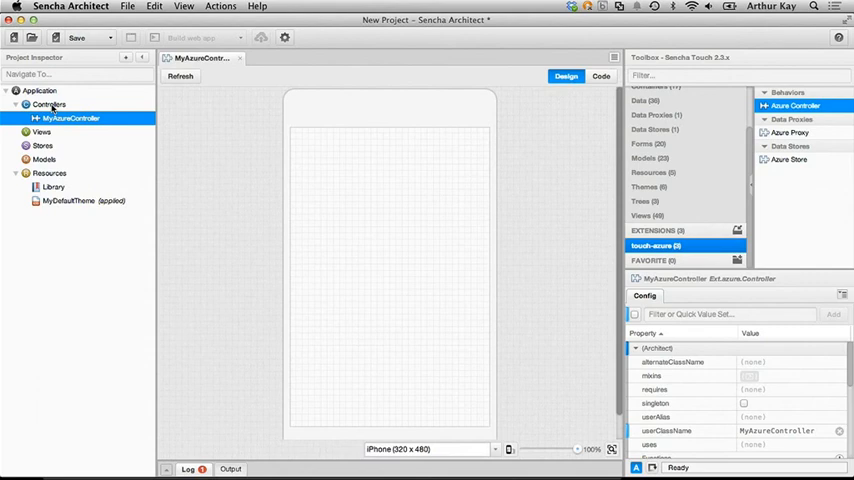
{"action": "mouse_move", "coordinate": [516, 144]}
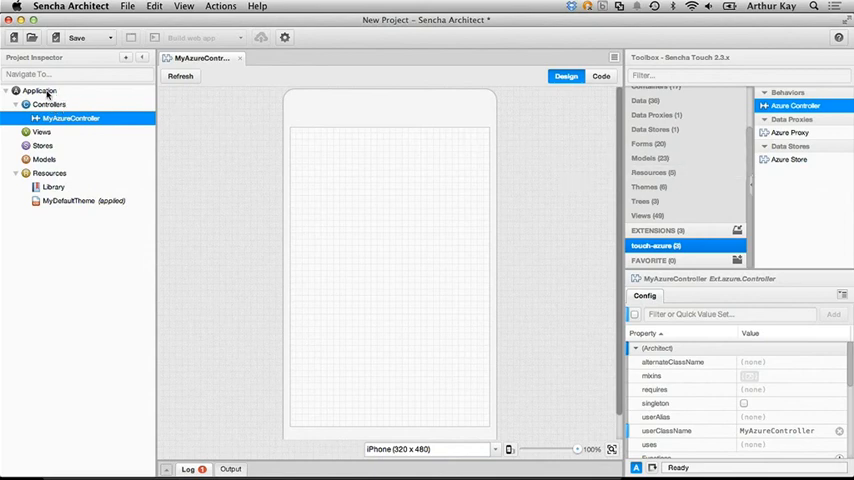
Step: Add a custom 'azure' object property to the Application and begin editing its value
{"action": "left_click", "coordinate": [40, 90]}
{"action": "type", "text": "a"}
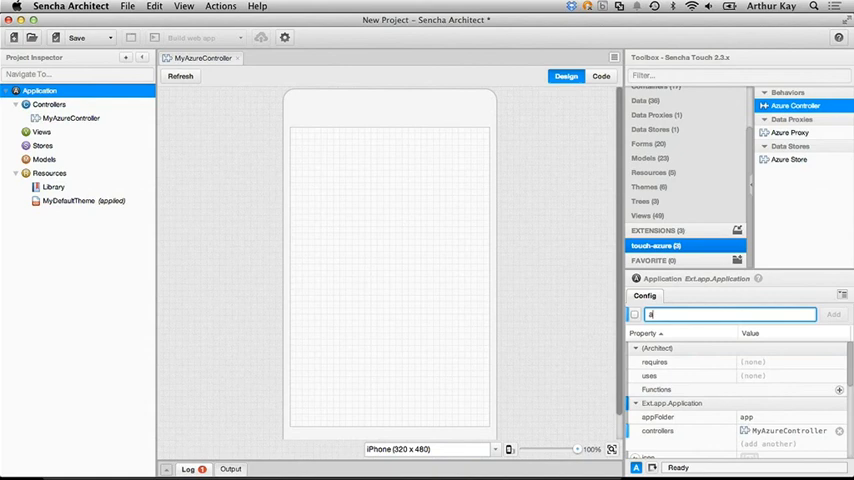
{"action": "type", "text": "zure"}
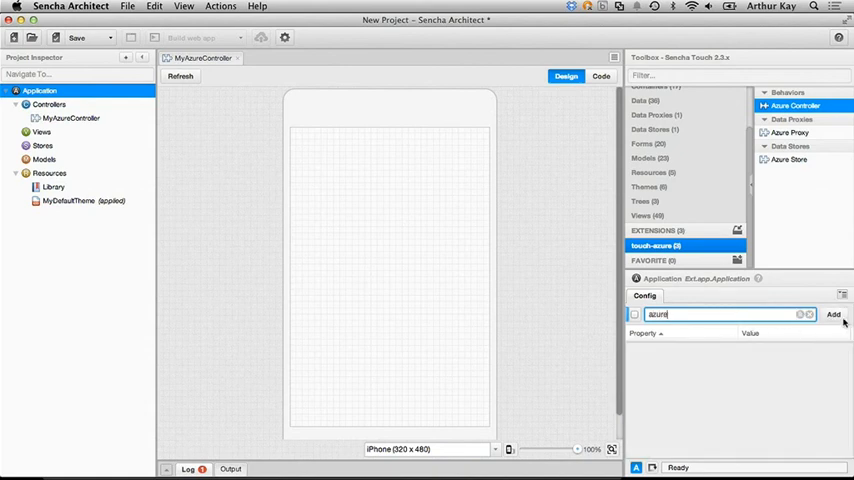
{"action": "left_click", "coordinate": [836, 320]}
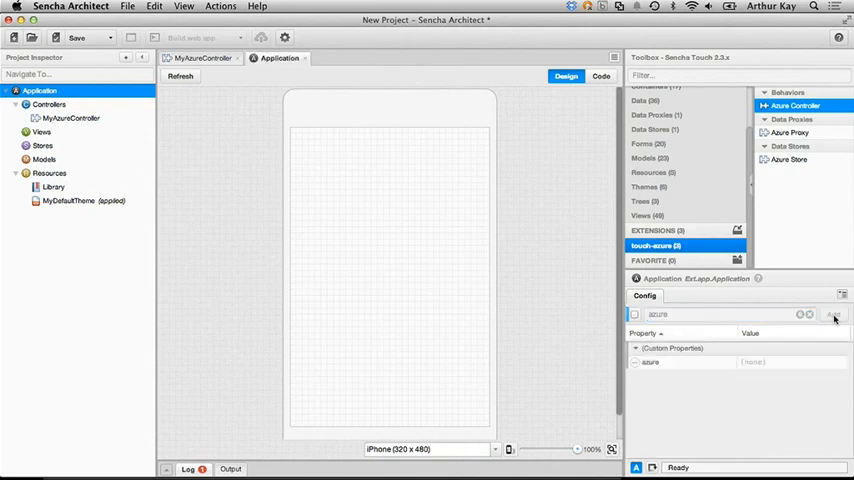
{"action": "left_click", "coordinate": [652, 364]}
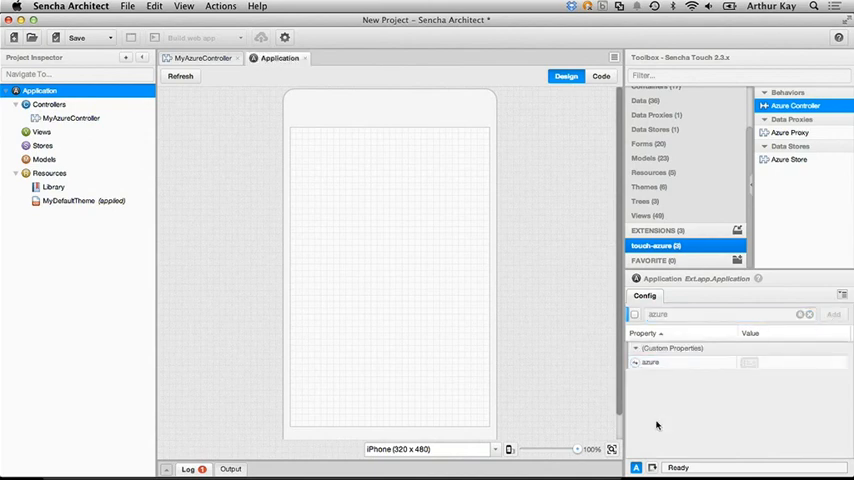
{"action": "left_click", "coordinate": [596, 76]}
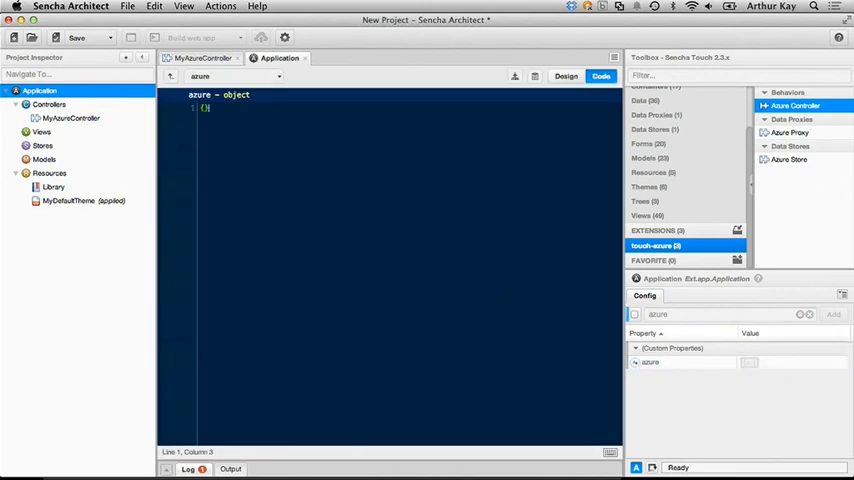
{"action": "type", "text": "appl"}
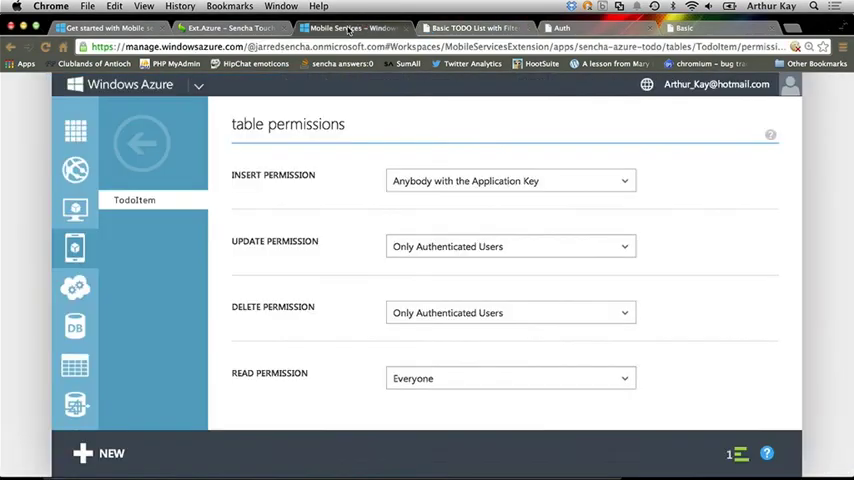
Step: Go to the sencha-azure-todo dashboard and select its Mobile Service URL for copying
{"action": "left_click", "coordinate": [142, 144]}
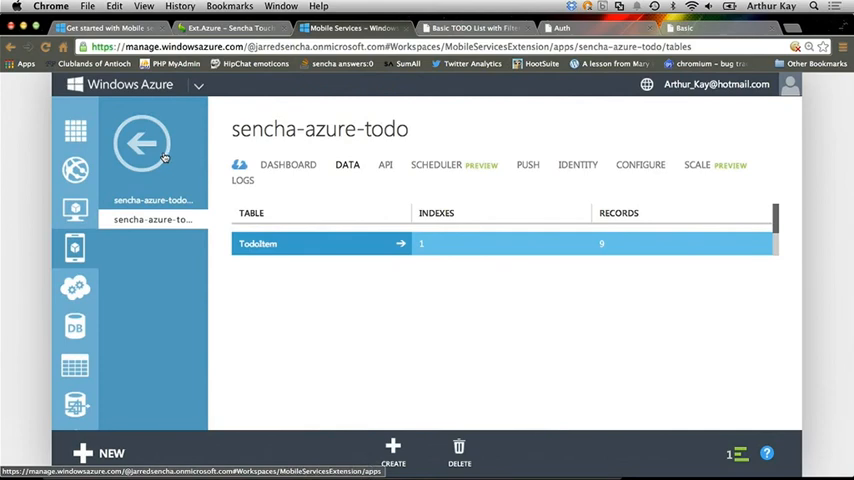
{"action": "left_click", "coordinate": [144, 156]}
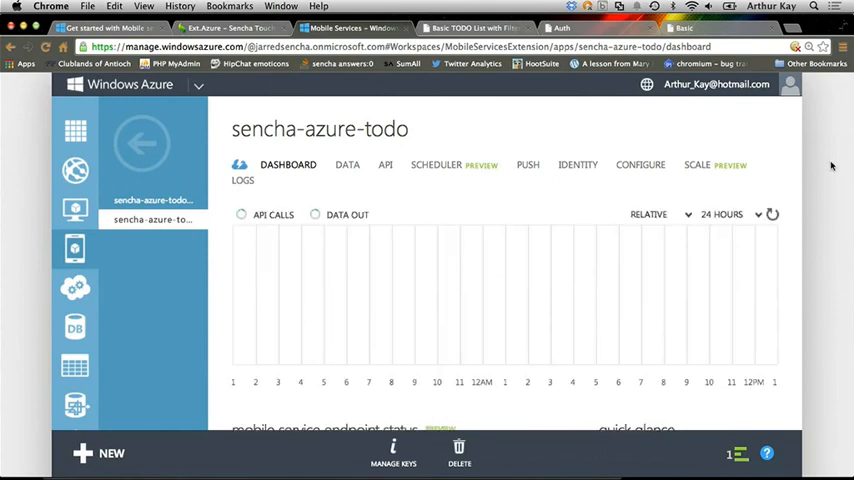
{"action": "scroll", "scroll_direction": "down", "scroll_amount": 3}
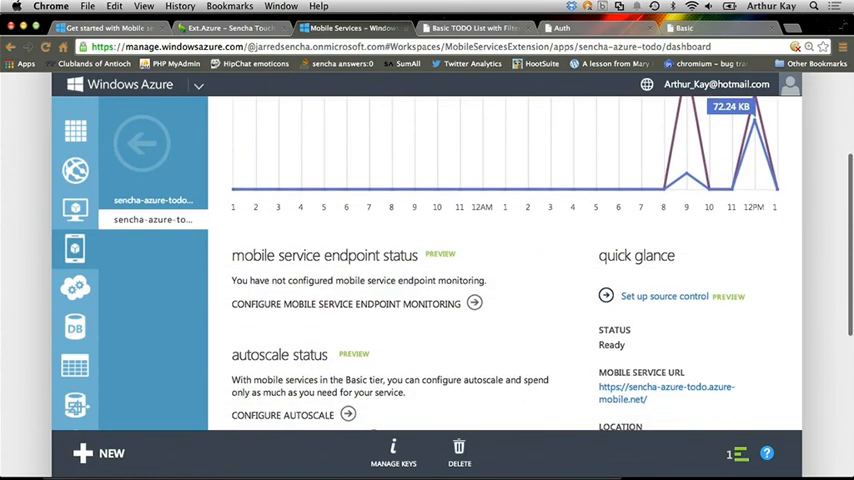
{"action": "scroll", "scroll_direction": "down", "scroll_amount": 3}
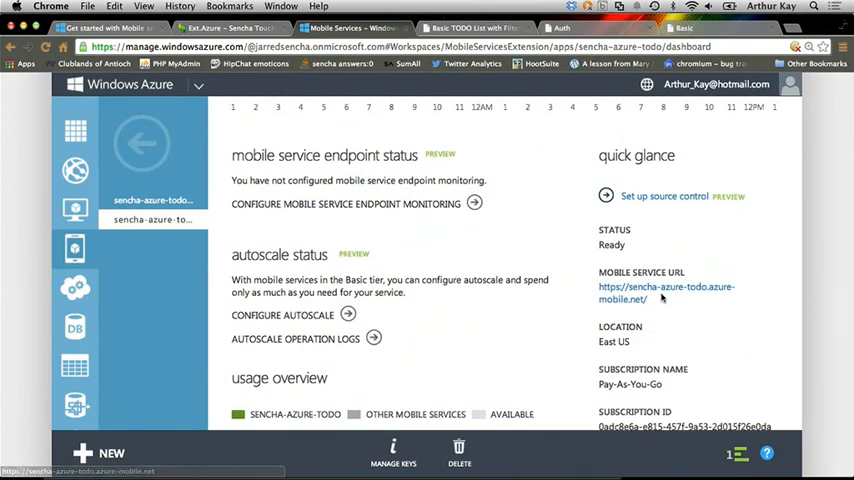
{"action": "double_click", "coordinate": [666, 292]}
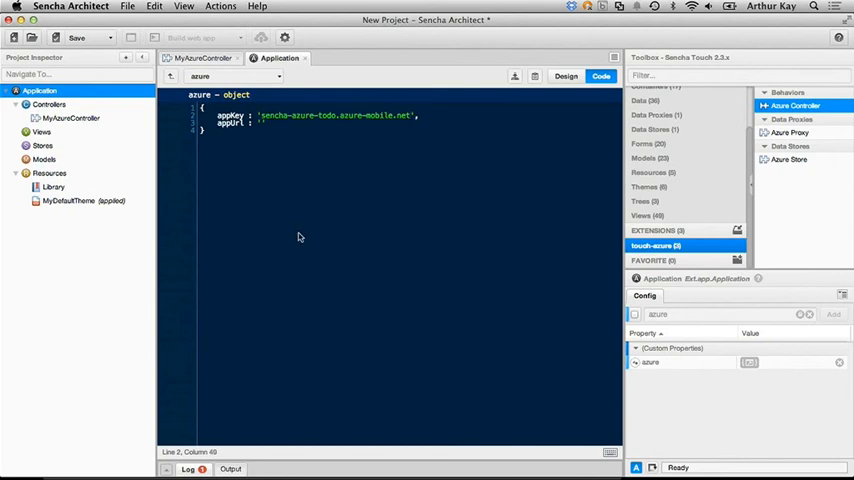
Step: Paste the Azure application key into appKey, then filter the Toolbox for 'list'
{"action": "type", "text": "/"}
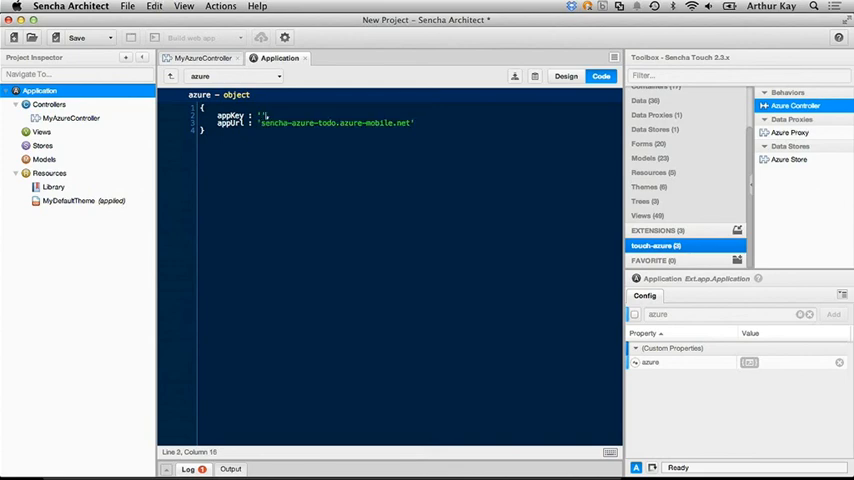
{"action": "key", "text": "Cmd+Tab"}
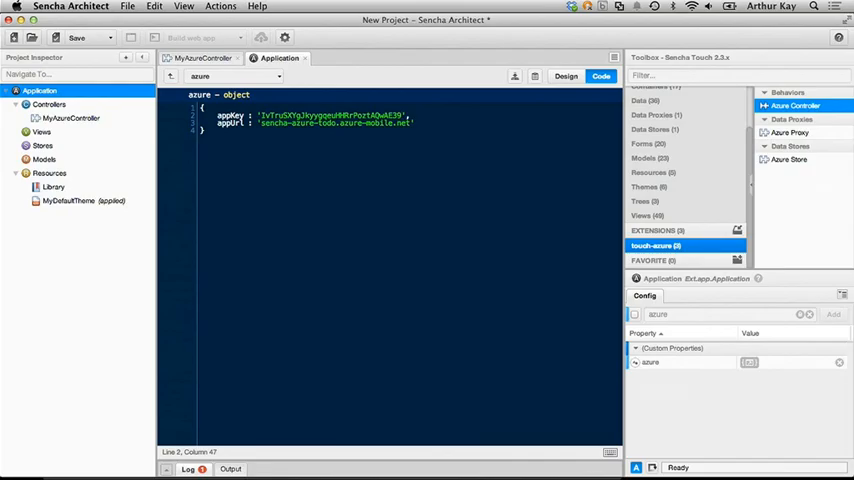
{"action": "type", "text": "list"}
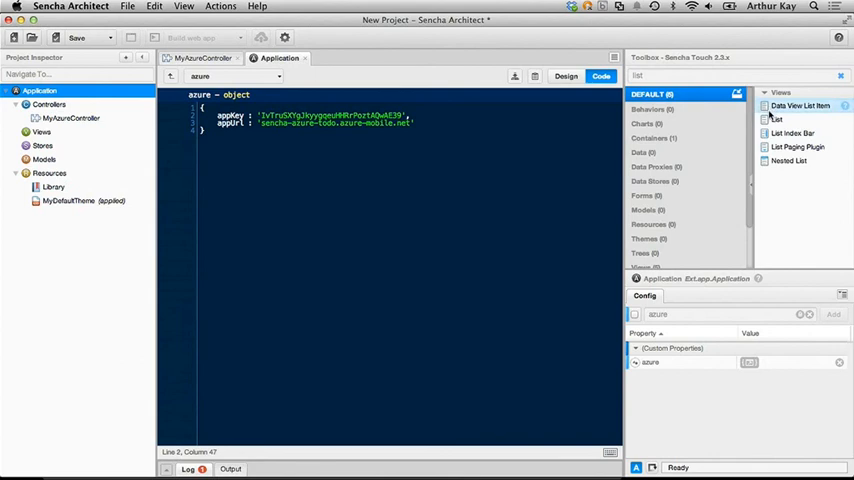
Step: Add a List view, MyList, under the project's Views
{"action": "left_click_drag", "start_coordinate": [776, 120], "coordinate": [36, 204]}
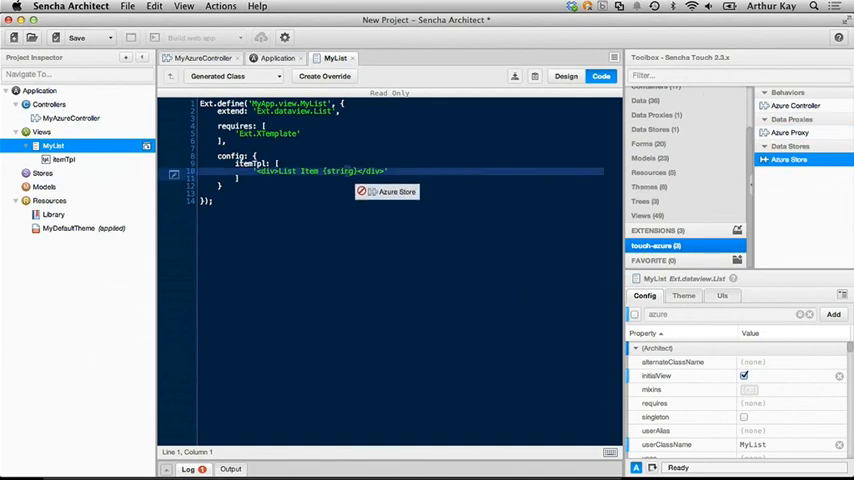
Step: Add MyAzureStore with its Azure proxy and bring up MyAzureProxy's table settings
{"action": "left_click", "coordinate": [42, 172]}
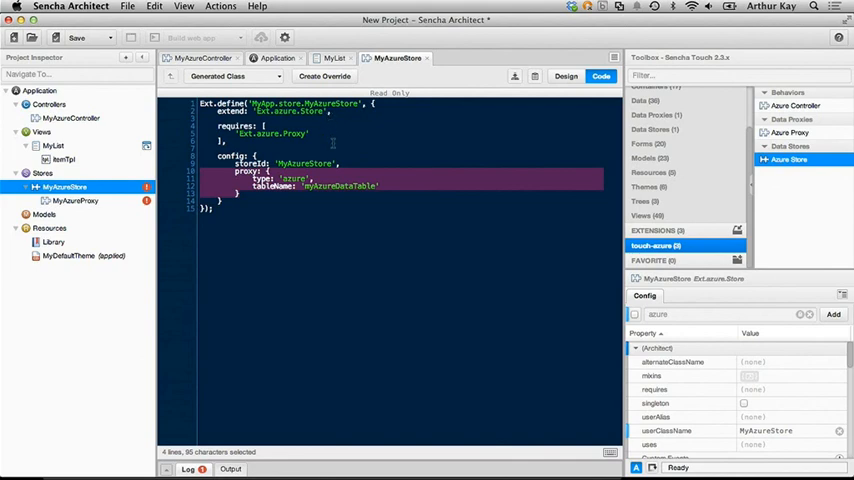
{"action": "mouse_move", "coordinate": [316, 188]}
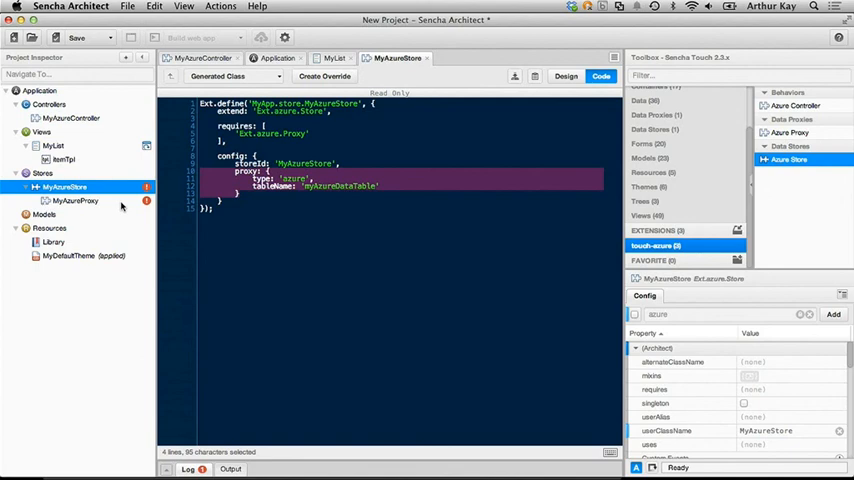
{"action": "left_click", "coordinate": [76, 200]}
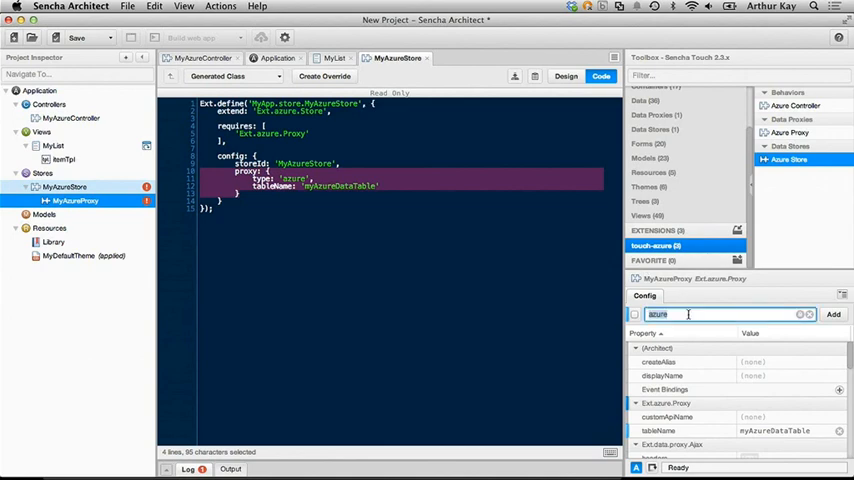
{"action": "type", "text": "table"}
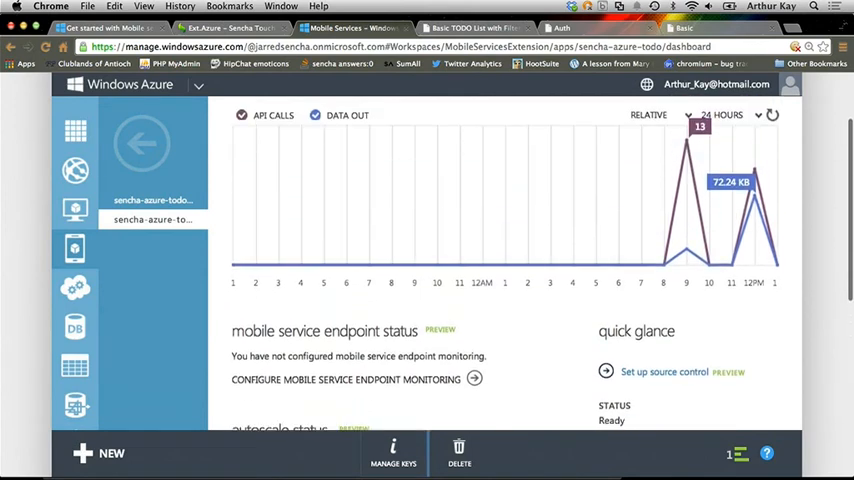
Step: Show the sencha-azure-todo mobile service's DATA tables list
{"action": "left_click", "coordinate": [348, 164]}
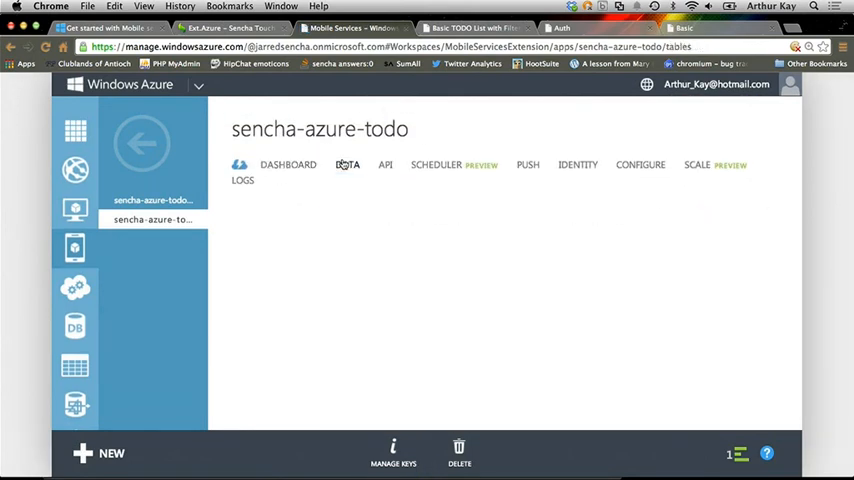
{"action": "left_click", "coordinate": [348, 164]}
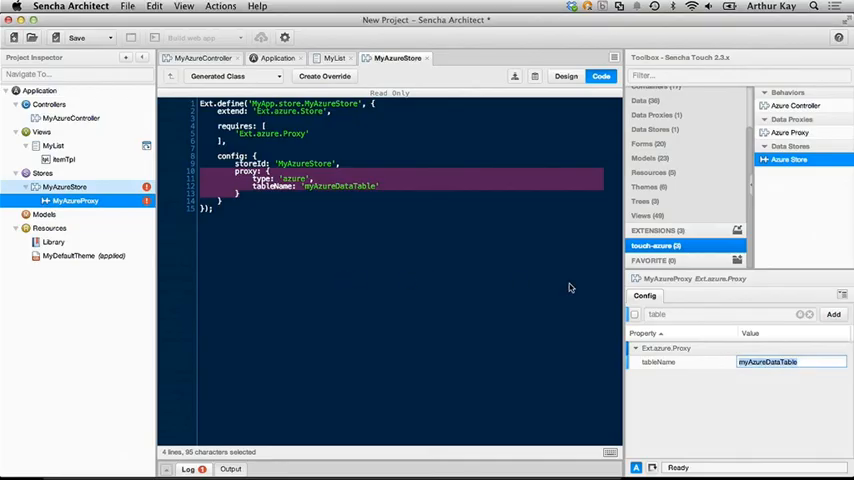
Step: Enter TodoItem as MyAzureProxy's tableName so the store points at the Azure table
{"action": "type", "text": "Todot"}
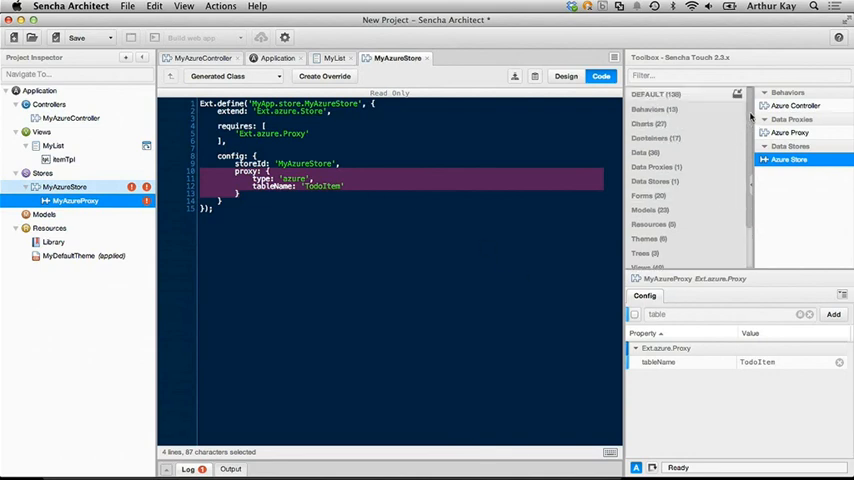
{"action": "left_click", "coordinate": [700, 76]}
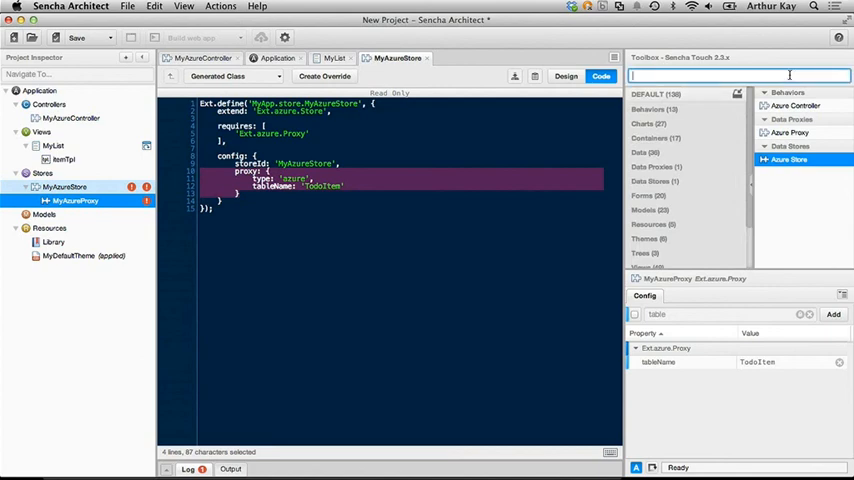
Step: Filter the Toolbox for Model, add one to Models and set its userClassName to Todo
{"action": "type", "text": "mode"}
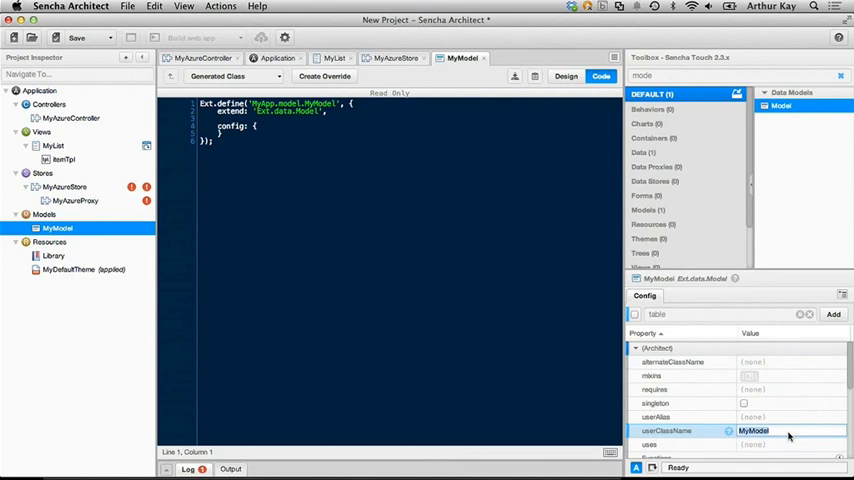
{"action": "type", "text": "Todo"}
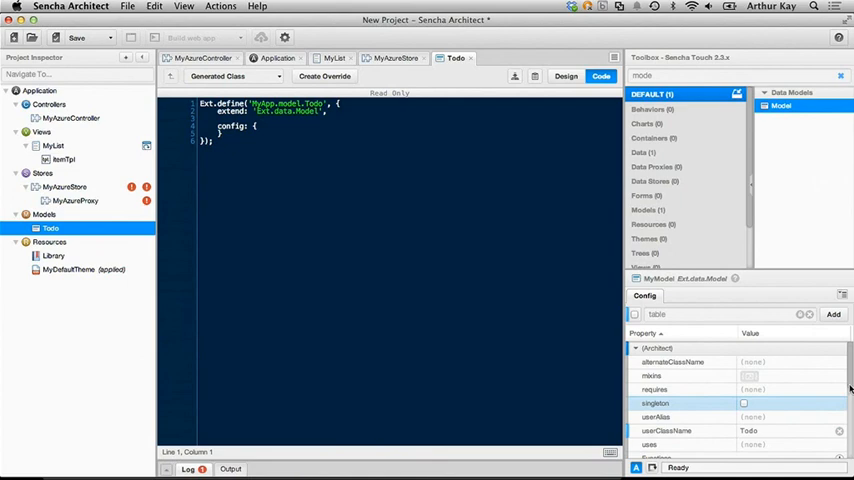
{"action": "scroll", "scroll_direction": "down", "scroll_amount": 3}
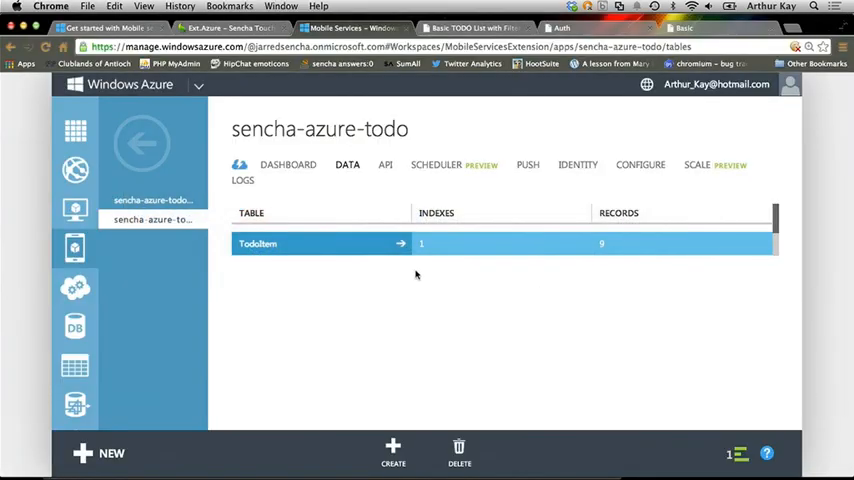
Step: Browse the TodoItem table's records with its id, text, complete and createdAt columns
{"action": "left_click", "coordinate": [256, 244]}
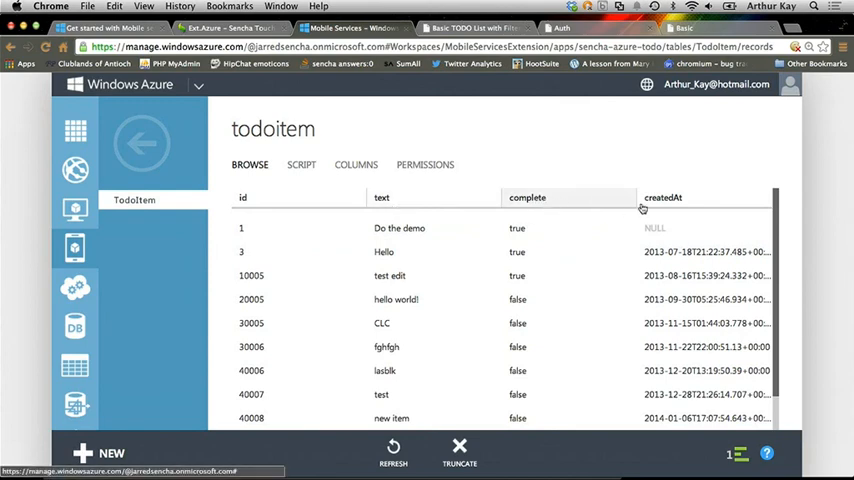
{"action": "mouse_move", "coordinate": [686, 208]}
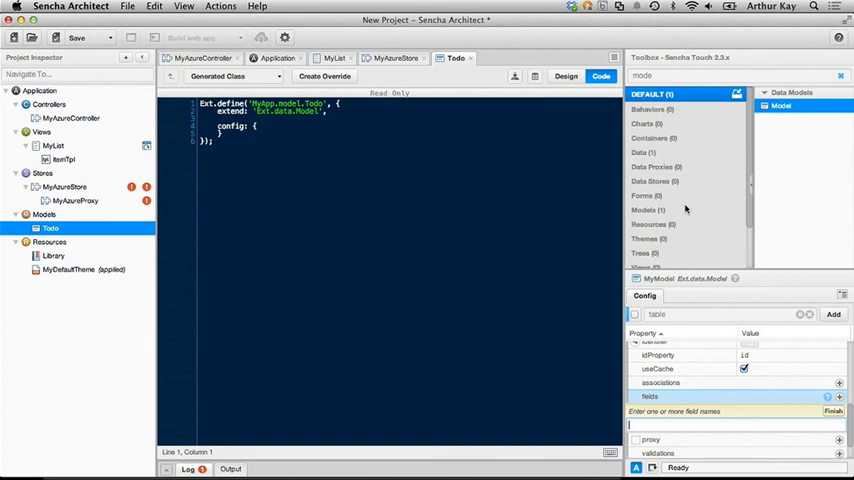
Step: Add id and text fields to the Todo model and set MyAzureStore's model to Todo
{"action": "type", "text": "id"}
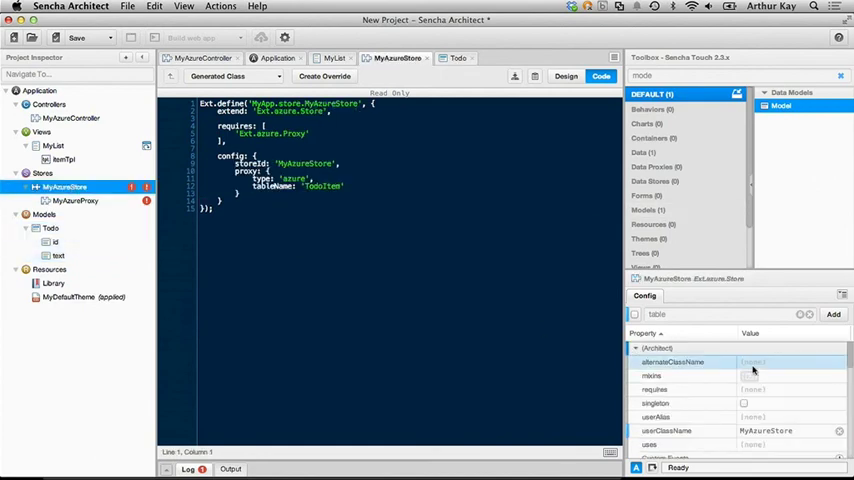
{"action": "type", "text": "model"}
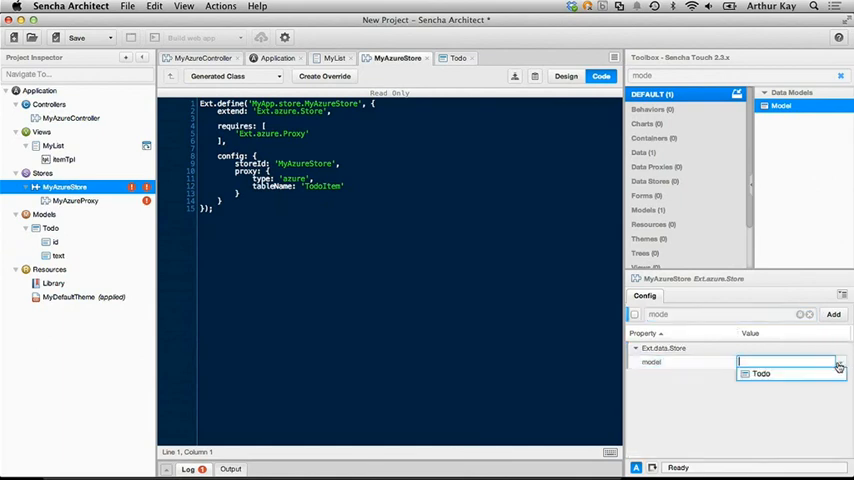
{"action": "left_click", "coordinate": [764, 374]}
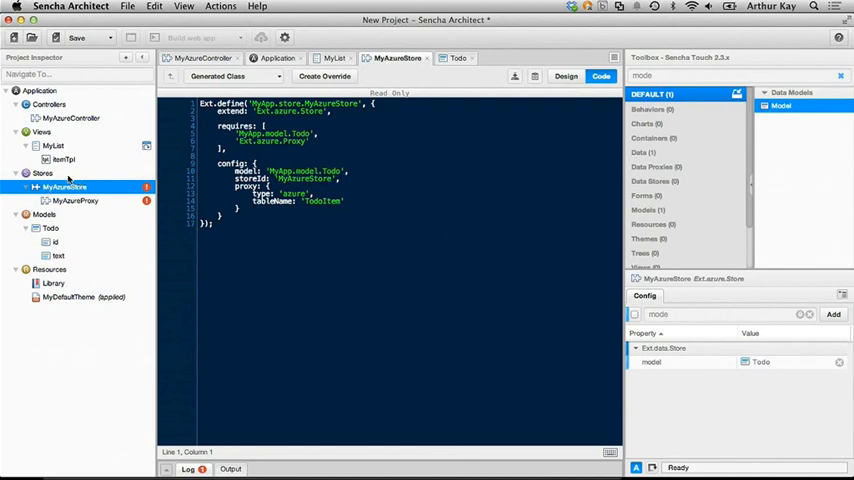
{"action": "mouse_move", "coordinate": [76, 200]}
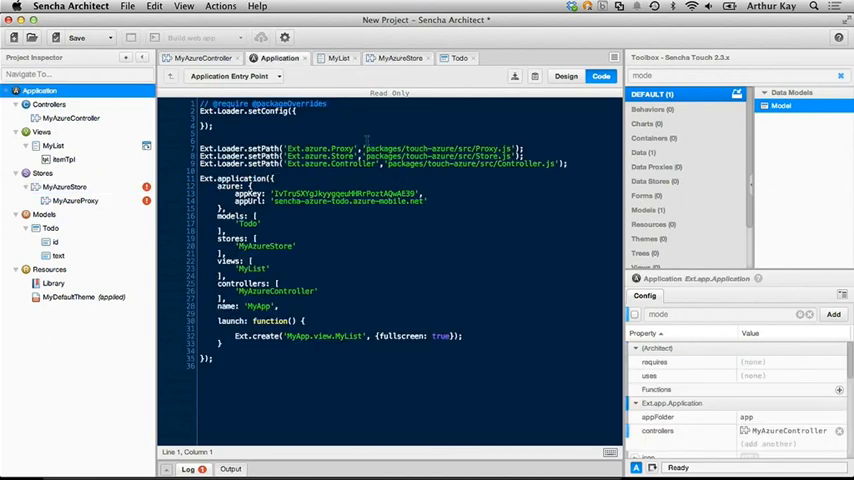
{"action": "mouse_move", "coordinate": [604, 152]}
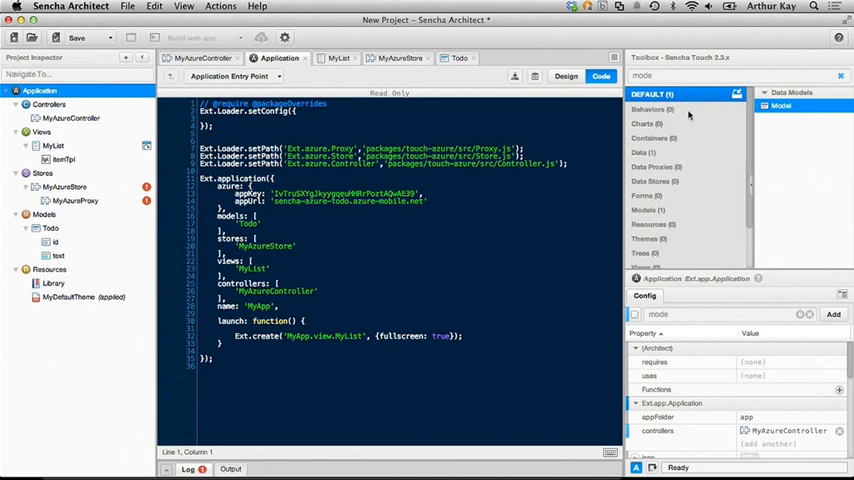
Step: Add a launch function to the Application and bring up its code for editing
{"action": "left_click", "coordinate": [696, 314]}
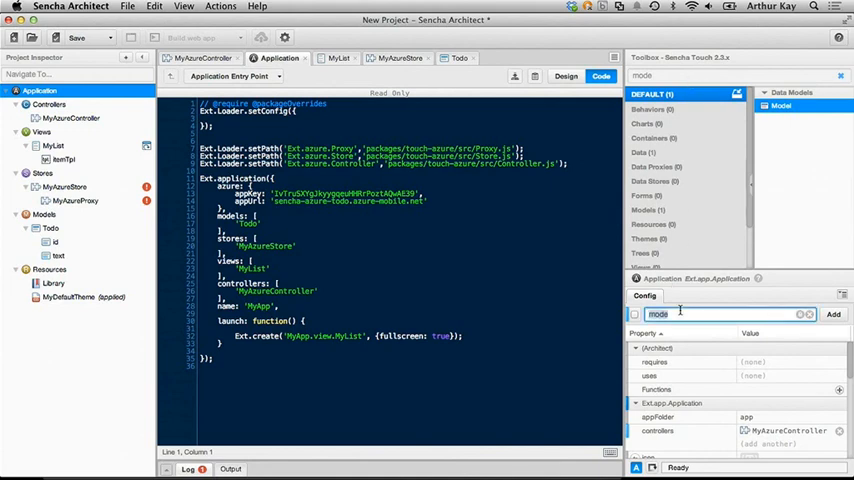
{"action": "type", "text": "lau"}
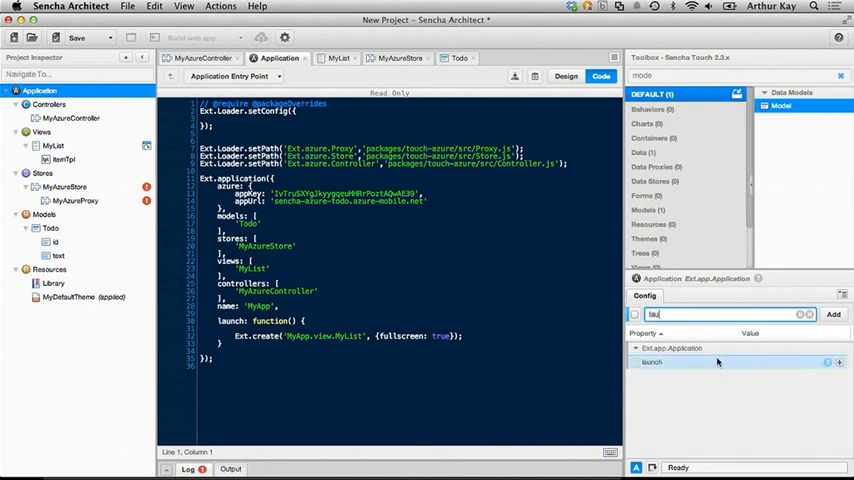
{"action": "left_click", "coordinate": [836, 368]}
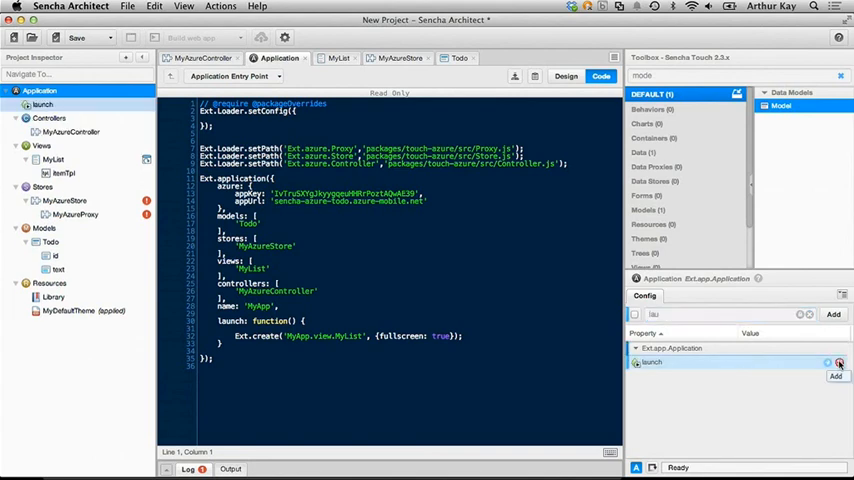
{"action": "left_click", "coordinate": [42, 104]}
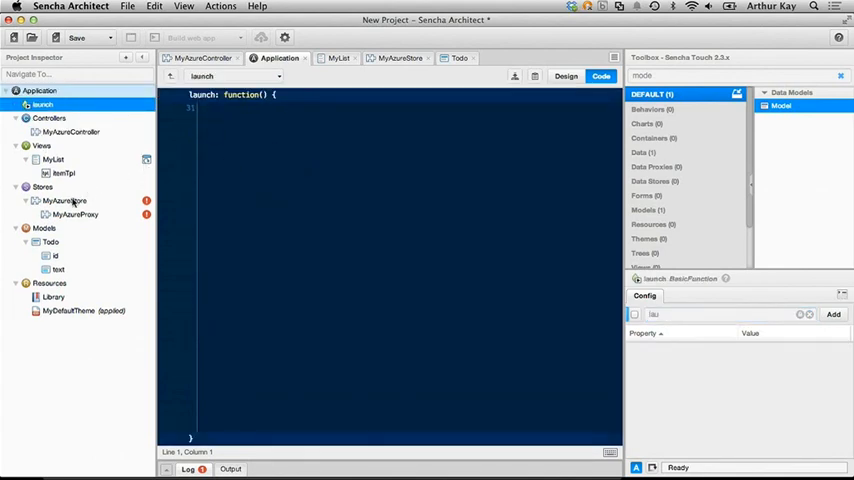
Step: Write Ext.getStore("MyAzureStore").load(); as the launch function's code
{"action": "left_click", "coordinate": [64, 200]}
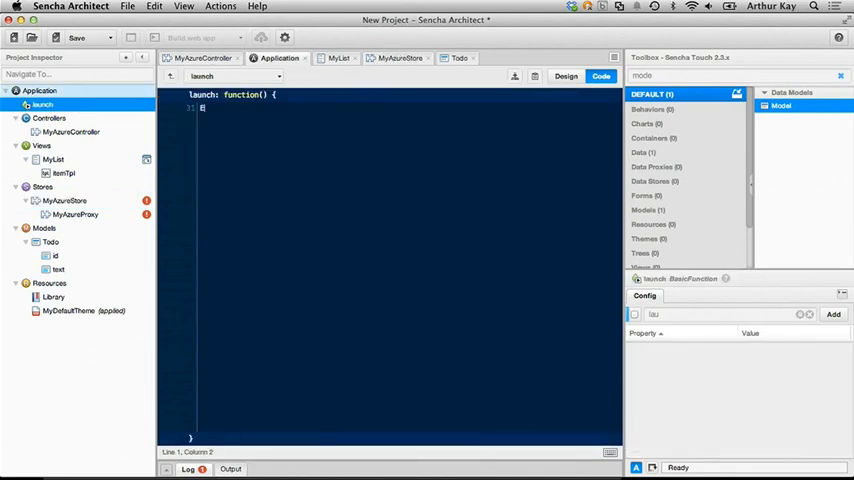
{"action": "type", "text": "Ext.get"}
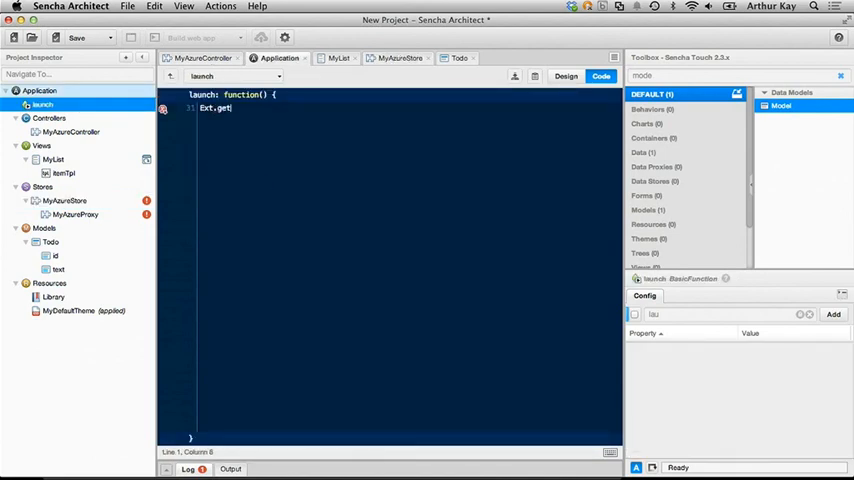
{"action": "type", "text": "Store()"}
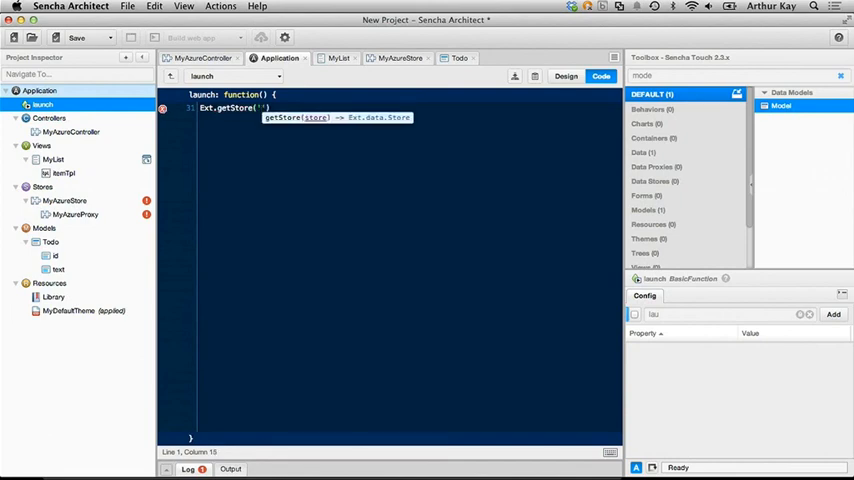
{"action": "type", "text": "MyAzureStore"}
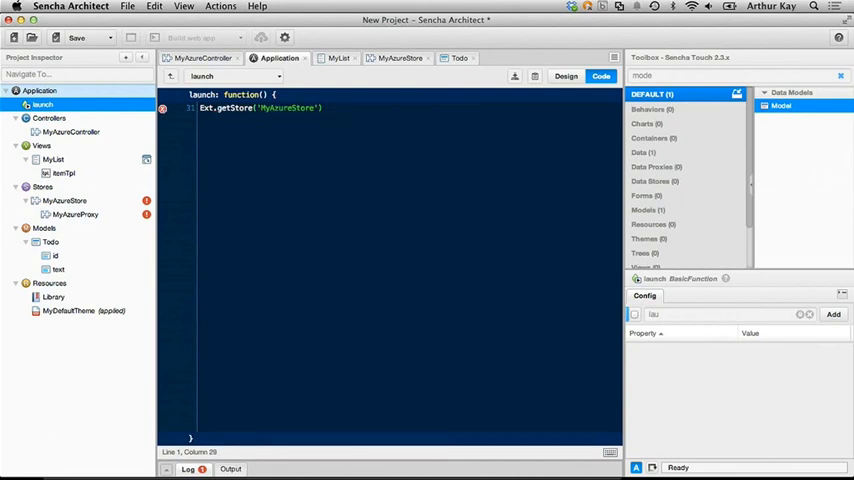
{"action": "type", "text": ".load();"}
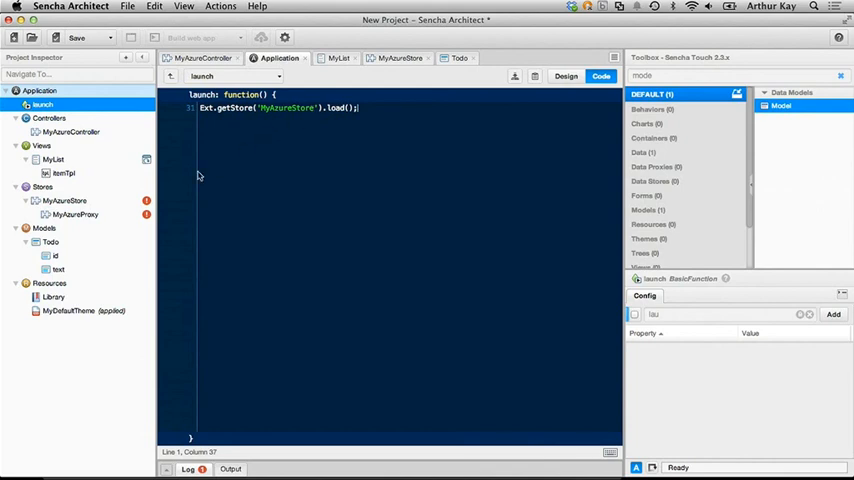
{"action": "mouse_move", "coordinate": [100, 224]}
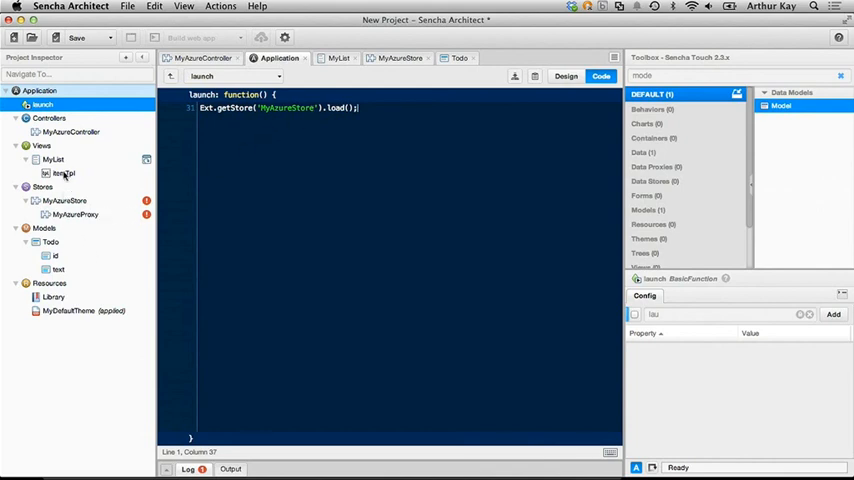
Step: Replace MyList's itemTpl markup with {text} = {id}
{"action": "left_click", "coordinate": [64, 172]}
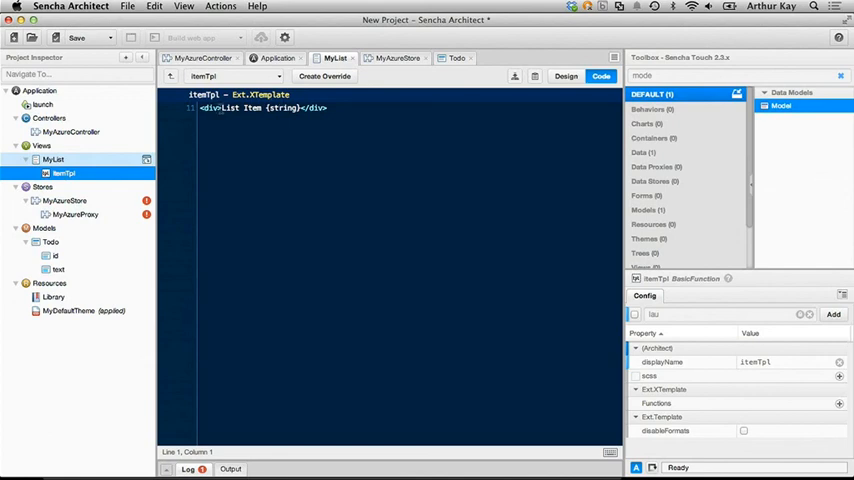
{"action": "left_click_drag", "start_coordinate": [218, 108], "coordinate": [300, 108]}
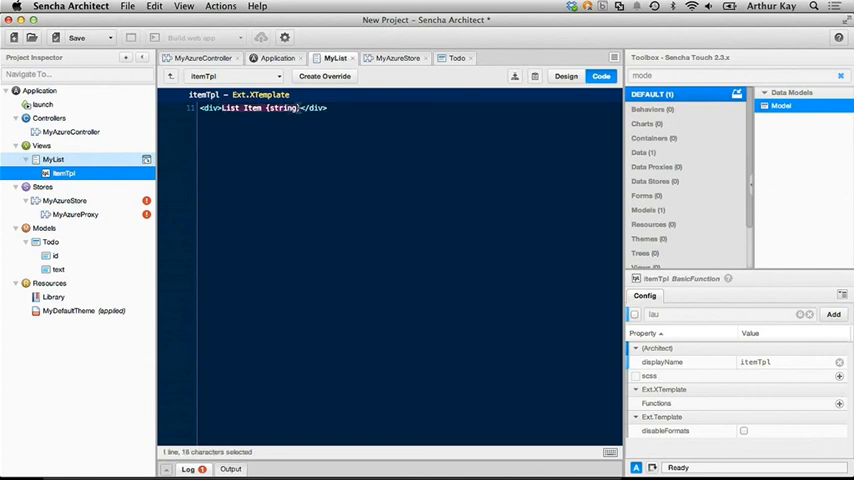
{"action": "key", "text": "Delete"}
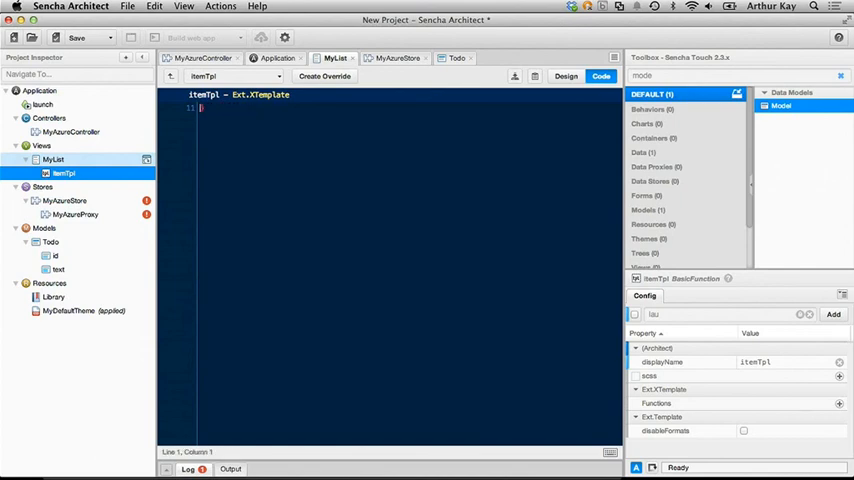
{"action": "type", "text": "{te}"}
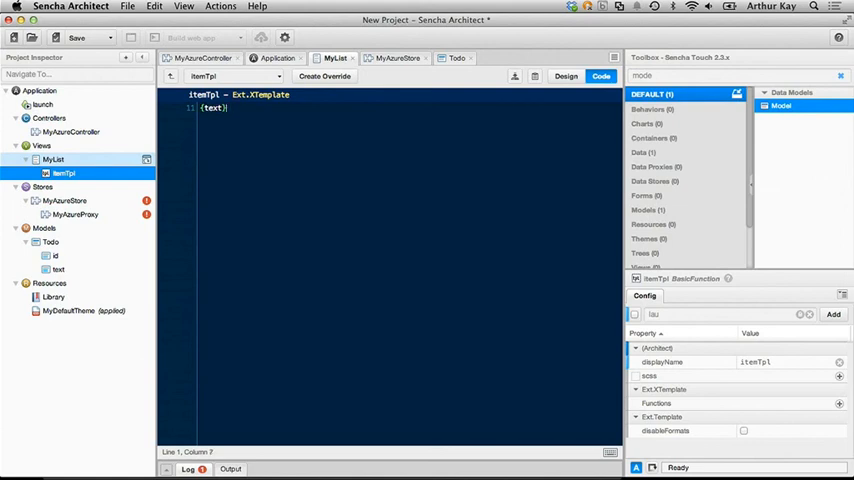
{"action": "type", "text": "= ()"}
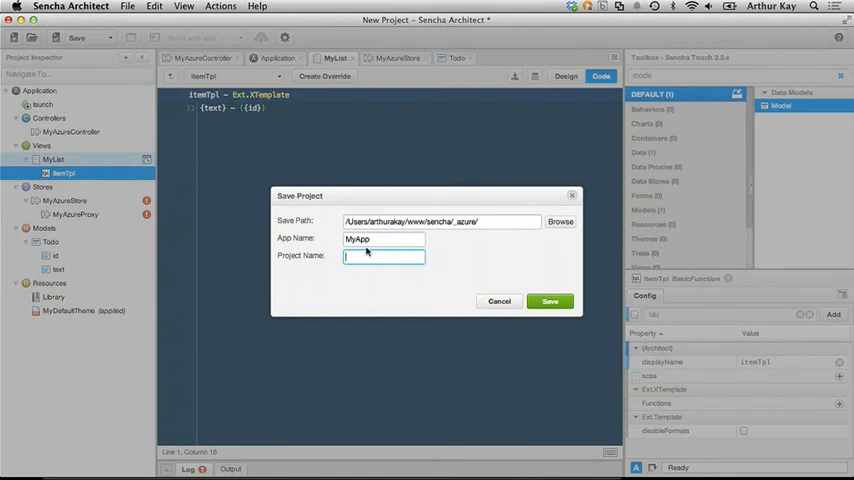
Step: Save the project with App Name Azure and Project Name Azure
{"action": "type", "text": "Azure"}
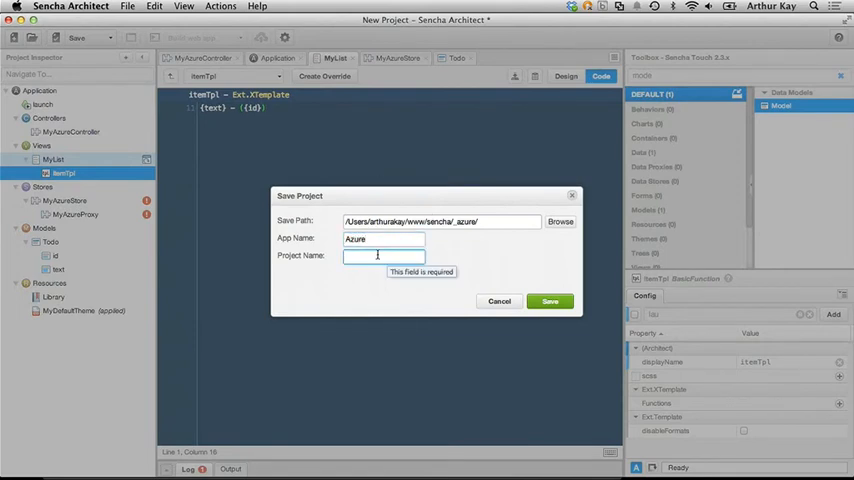
{"action": "type", "text": "Azure"}
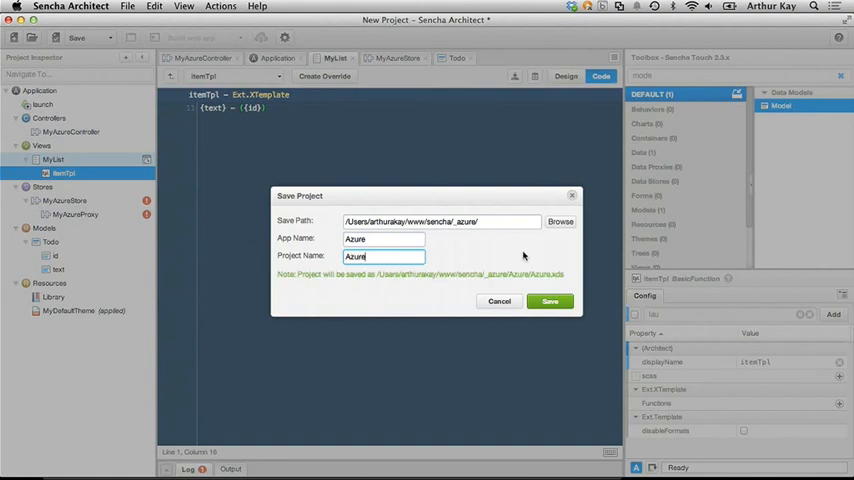
{"action": "left_click", "coordinate": [548, 300]}
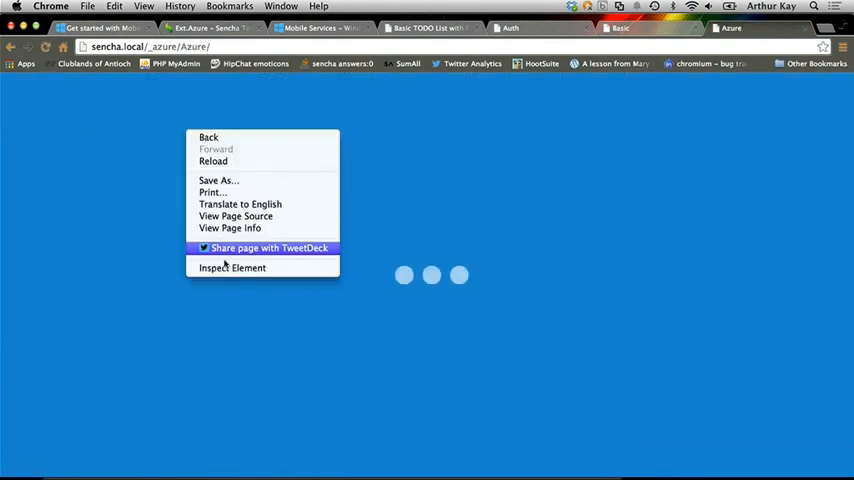
Step: Load sencha.local/_azure/Azure/ in Chrome so the Azure app starts
{"action": "left_click", "coordinate": [232, 268]}
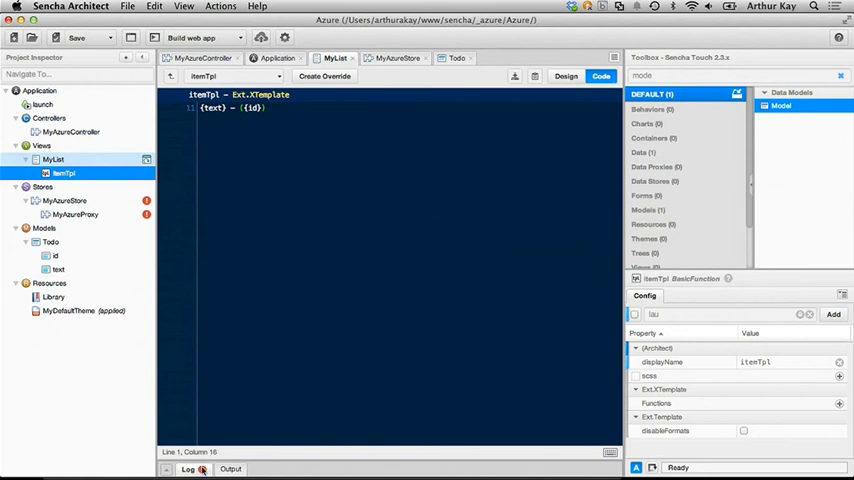
Step: Show the project's Log messages about the build, then clear them
{"action": "left_click", "coordinate": [188, 468]}
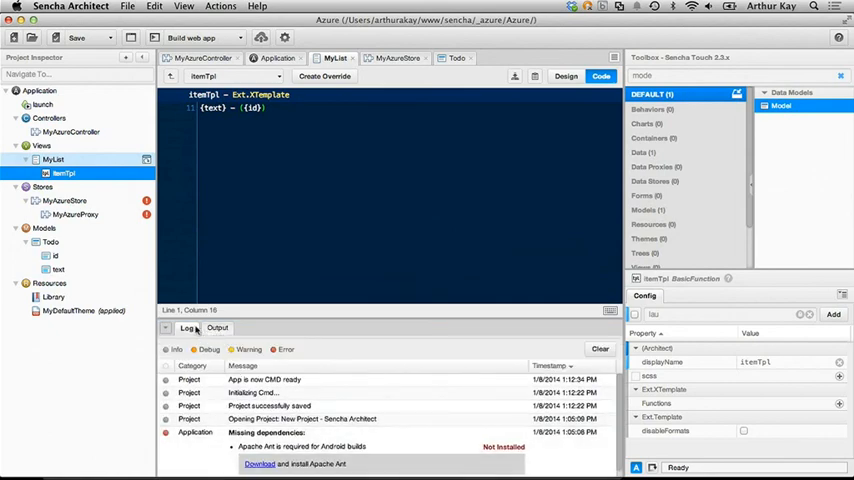
{"action": "left_click", "coordinate": [600, 348]}
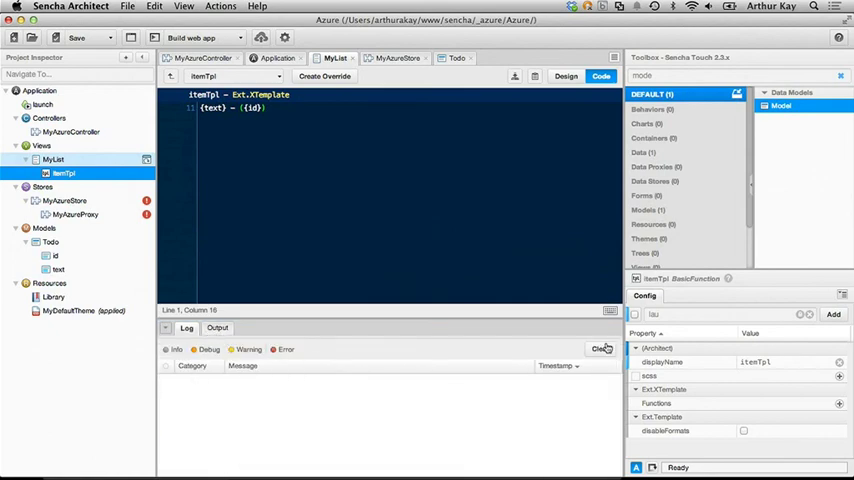
{"action": "left_click", "coordinate": [208, 36]}
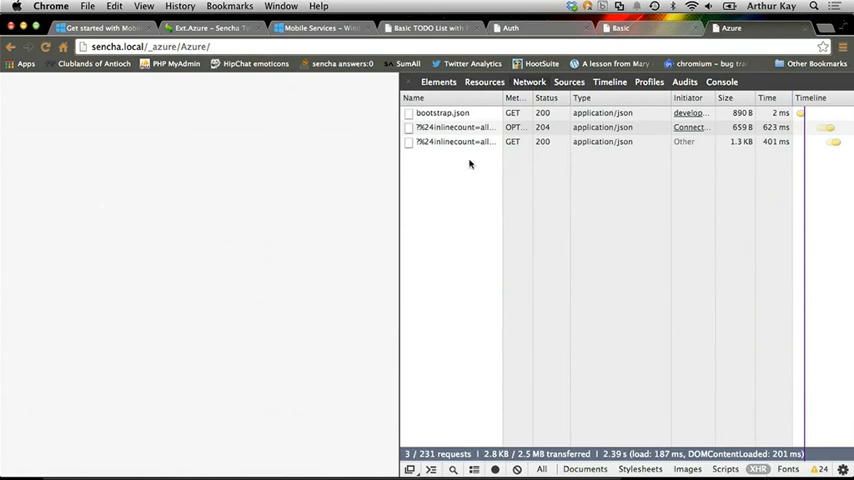
Step: Select the TodoItem network request and view its Response with the returned todo records
{"action": "left_click", "coordinate": [460, 140]}
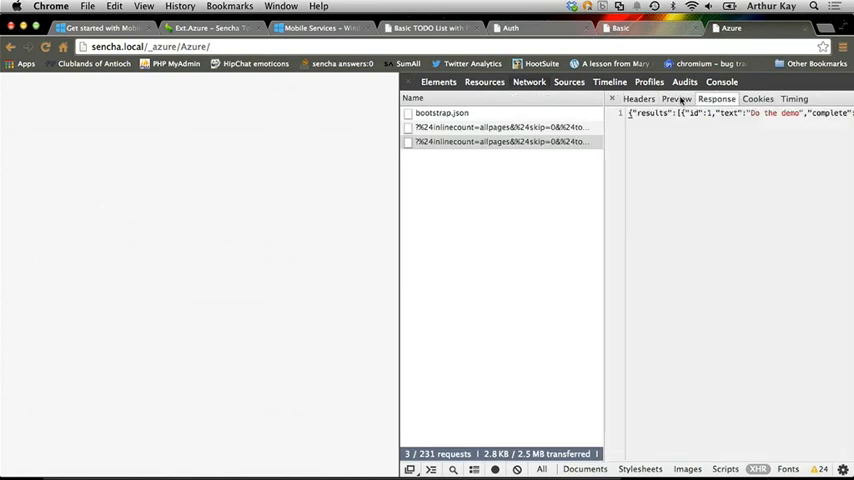
{"action": "left_click", "coordinate": [676, 98]}
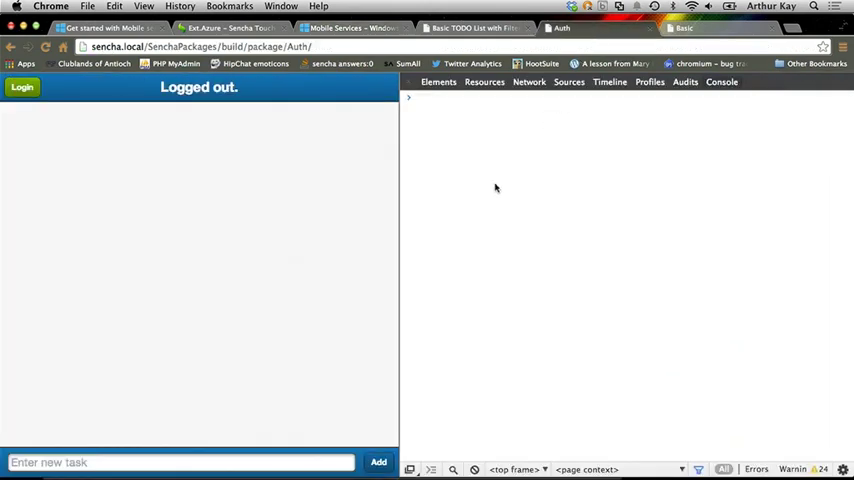
{"action": "mouse_move", "coordinate": [256, 216]}
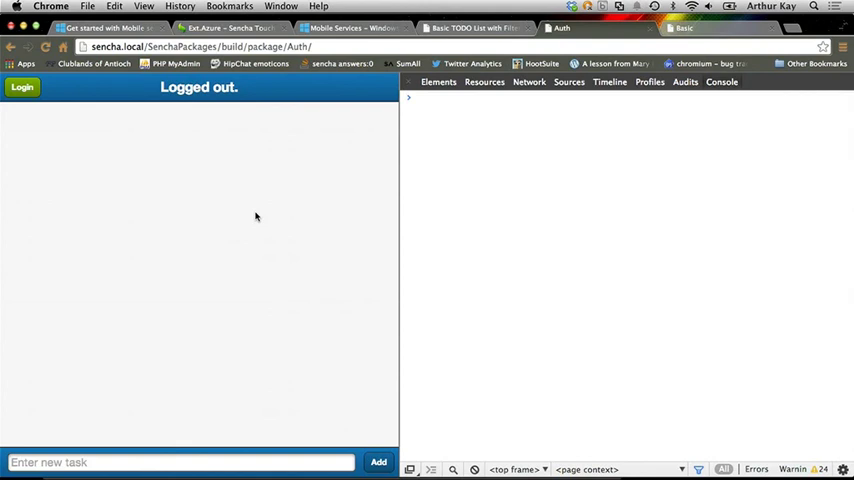
{"action": "mouse_move", "coordinate": [228, 332]}
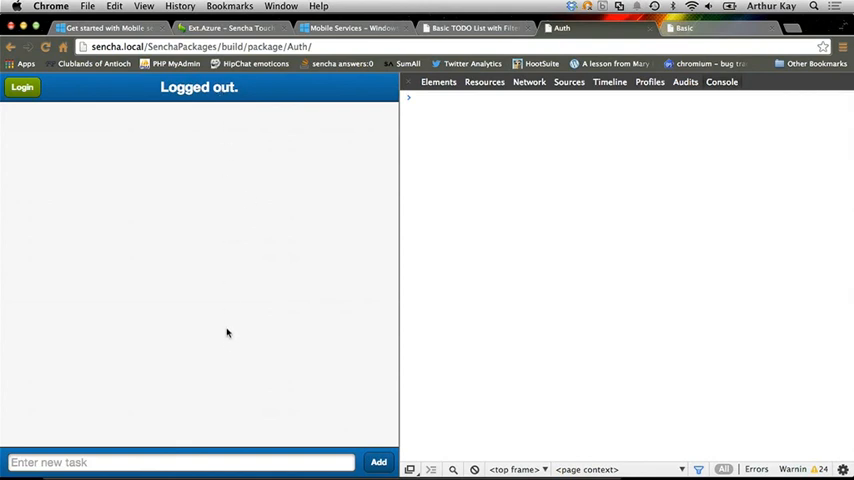
{"action": "mouse_move", "coordinate": [194, 228]}
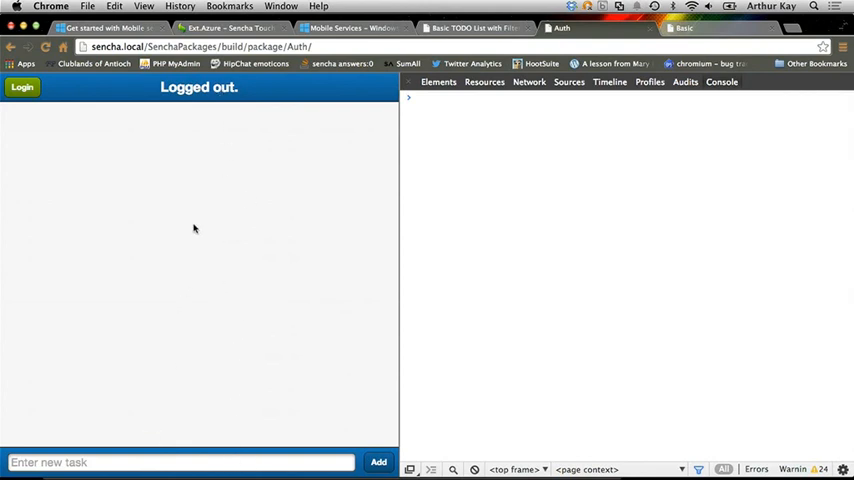
Step: Show the Auth demo logged out, then open the Ext.azure.Authentication docs page
{"action": "left_click", "coordinate": [378, 460]}
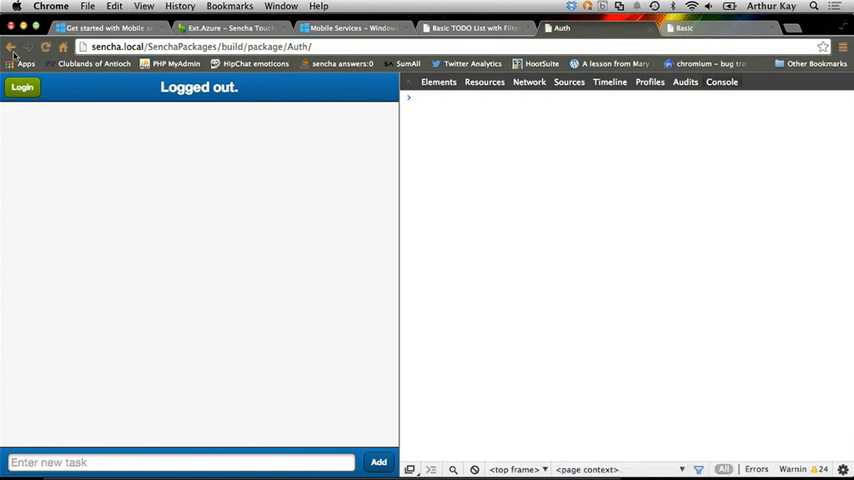
{"action": "left_click", "coordinate": [22, 96]}
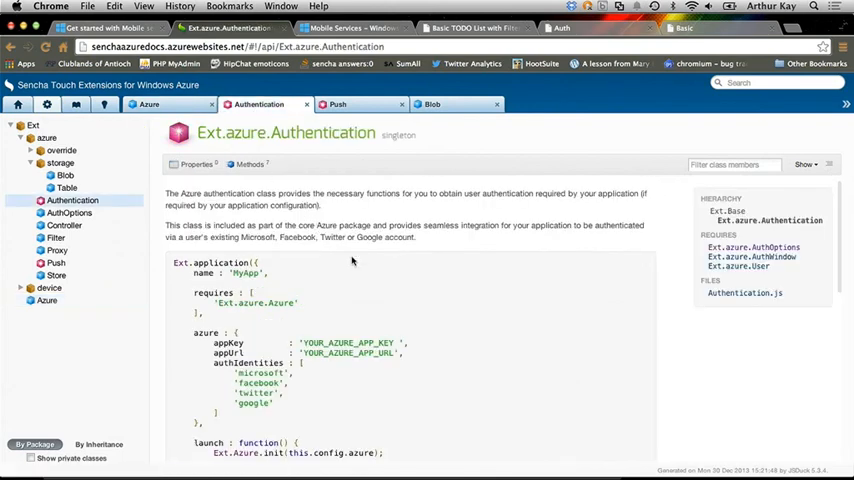
{"action": "mouse_move", "coordinate": [262, 404]}
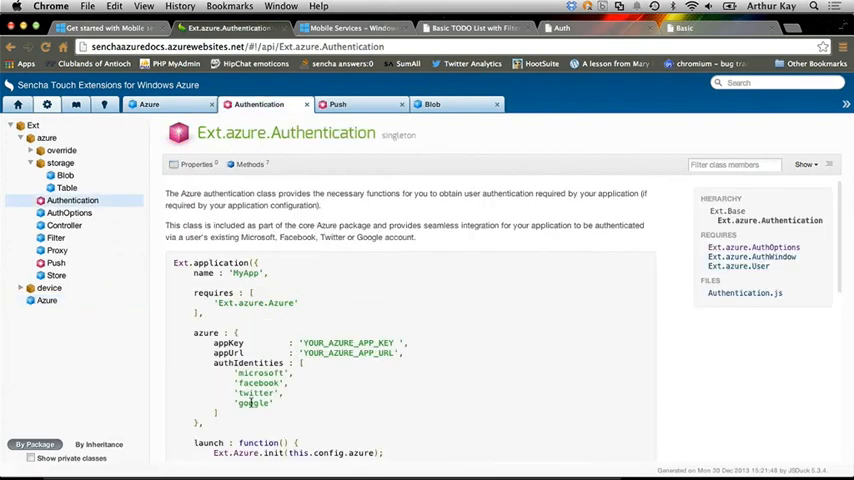
{"action": "mouse_move", "coordinate": [208, 332]}
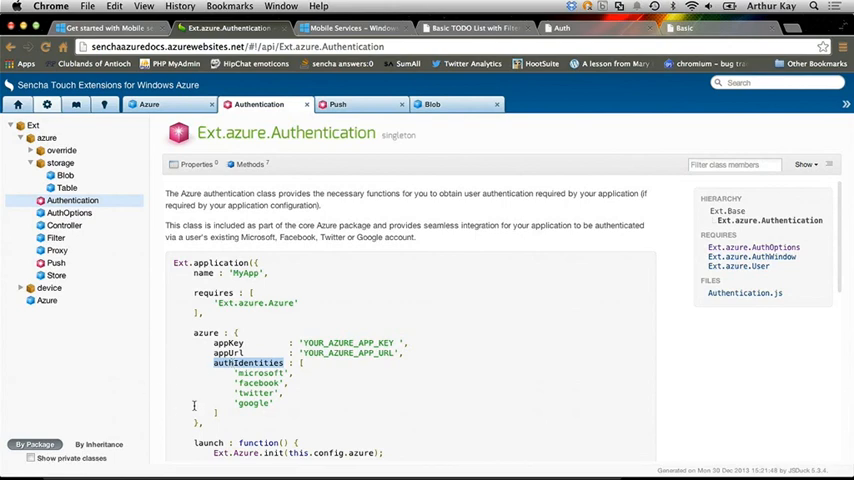
Step: Switch from the Authentication docs to the Windows Azure management portal tab
{"action": "left_click", "coordinate": [376, 24]}
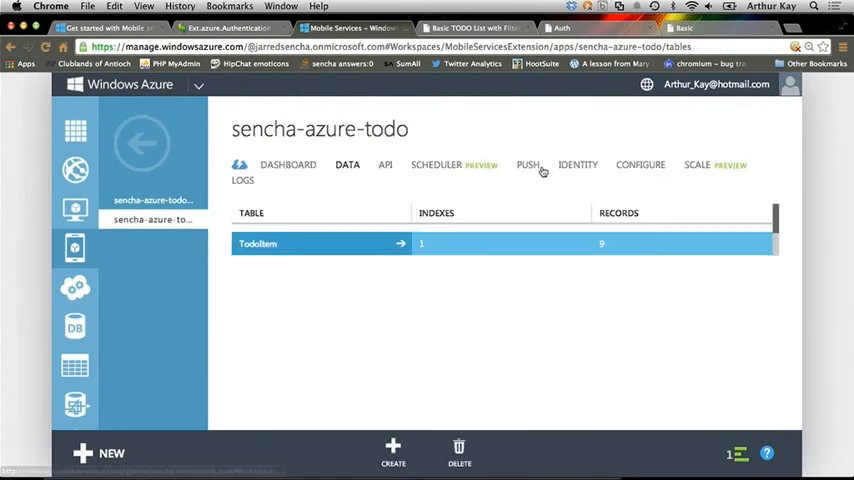
Step: Review sencha-azure-todo's IDENTITY settings for Microsoft, Facebook and Twitter, then return to the Auth demo
{"action": "left_click", "coordinate": [576, 164]}
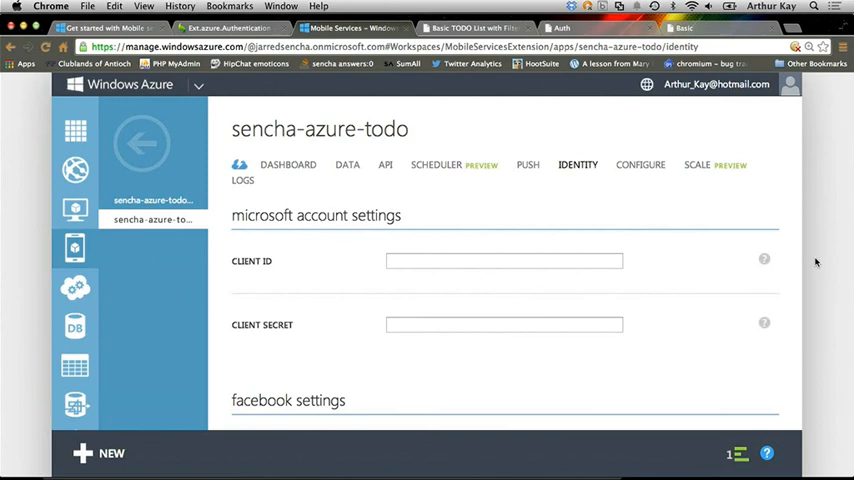
{"action": "scroll", "scroll_direction": "down", "scroll_amount": 3}
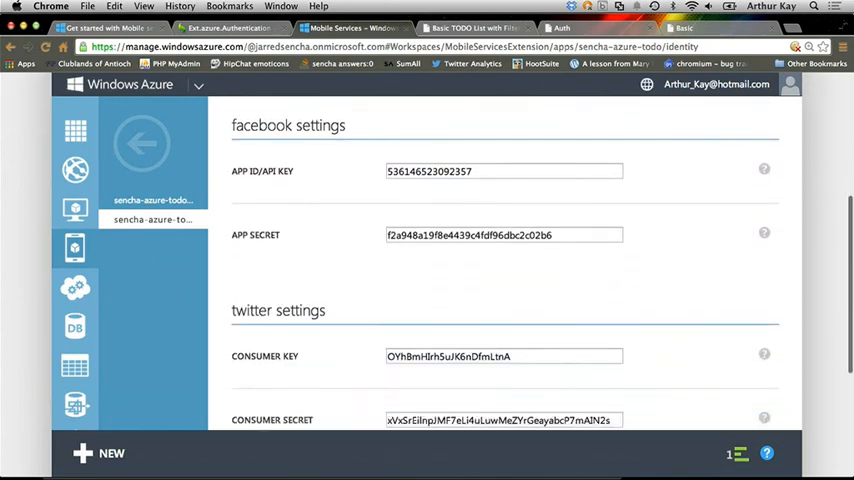
{"action": "scroll", "scroll_direction": "down", "scroll_amount": 3}
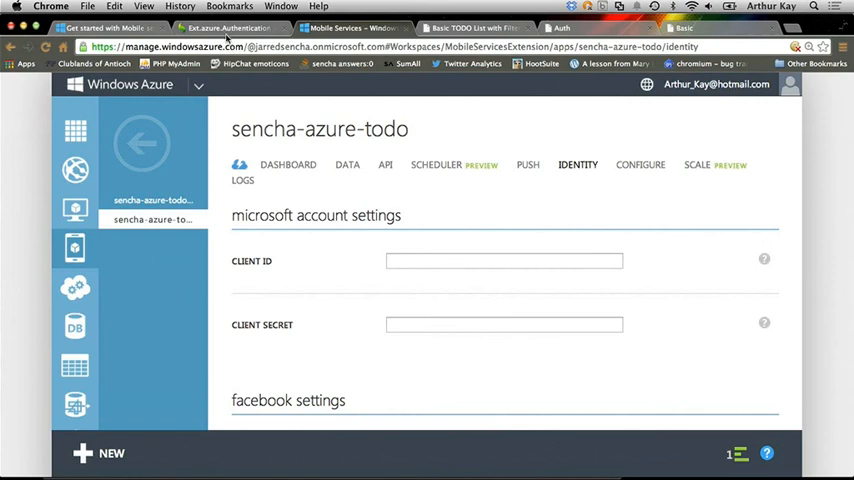
{"action": "left_click", "coordinate": [228, 16]}
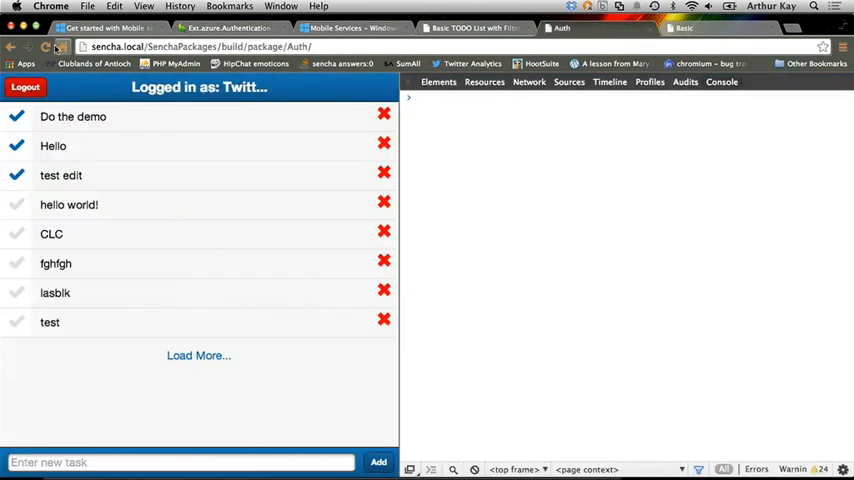
Step: Log out of the Auth demo, show the Microsoft/Facebook/Twitter/Google login menu, then go to the Azure portal
{"action": "left_click", "coordinate": [22, 92]}
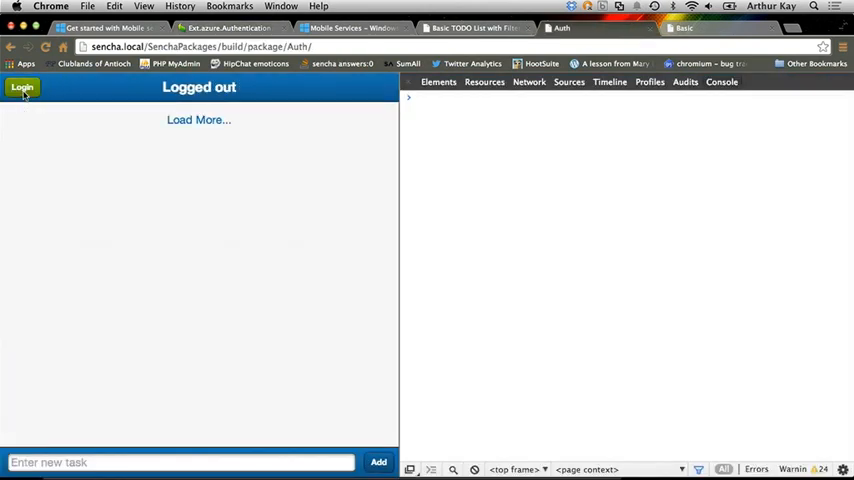
{"action": "left_click", "coordinate": [24, 88]}
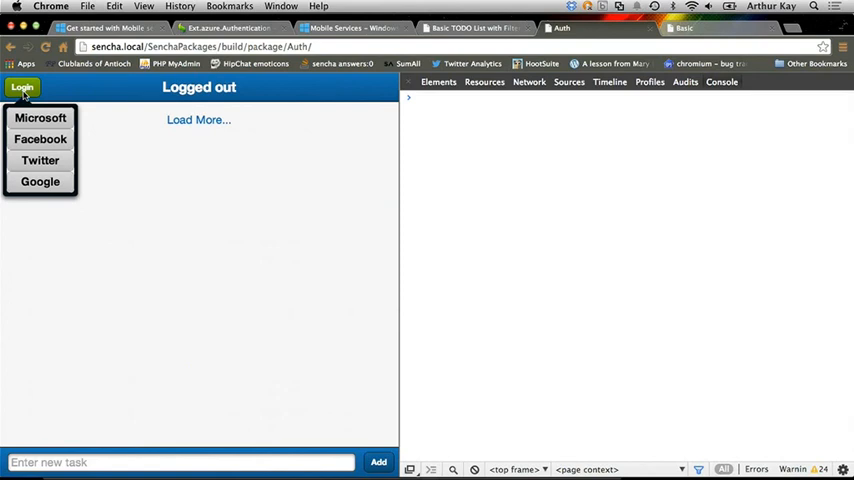
{"action": "mouse_move", "coordinate": [110, 160]}
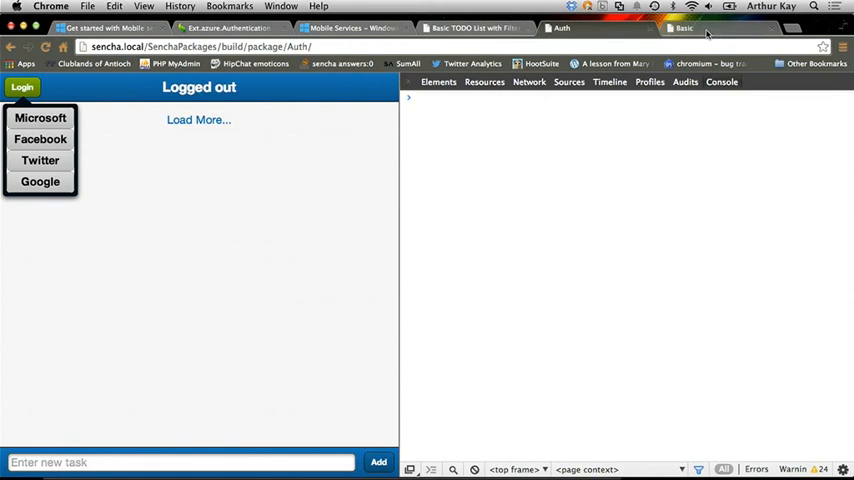
{"action": "left_click", "coordinate": [684, 28]}
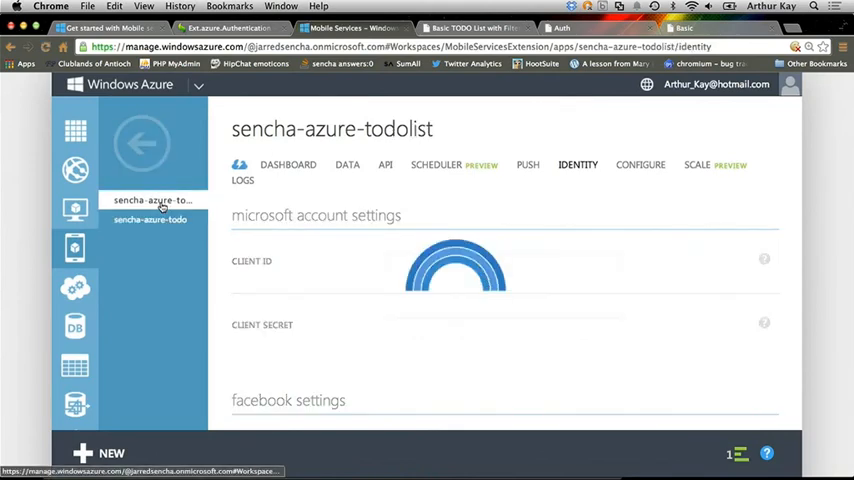
Step: View sencha-azure-todolist's PUSH settings with Windows and Apple notification credentials
{"action": "left_click", "coordinate": [528, 164]}
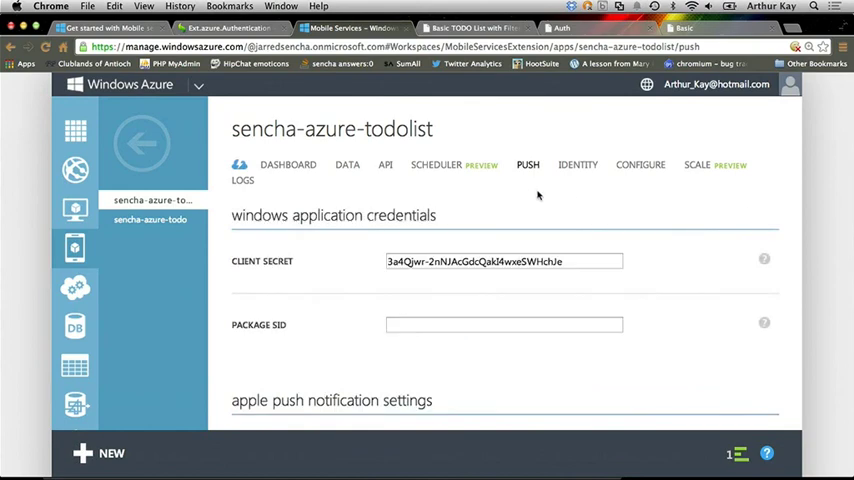
{"action": "scroll", "scroll_direction": "down", "scroll_amount": 3}
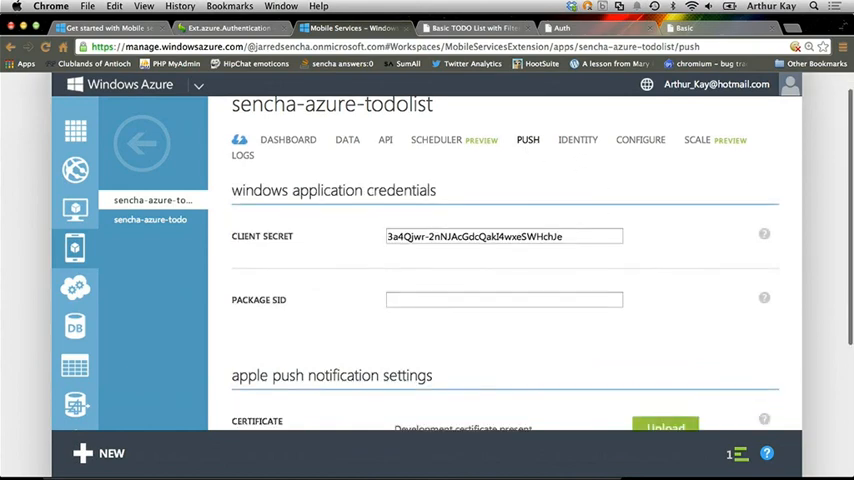
{"action": "scroll", "scroll_direction": "down", "scroll_amount": 3}
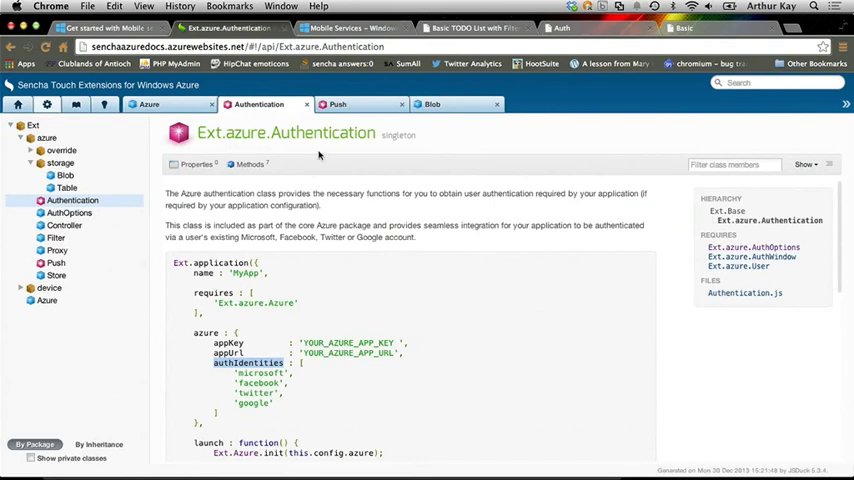
Step: Review the Ext.azure.Push pushConfig initialization sample, then switch to the Basic Data example
{"action": "left_click", "coordinate": [336, 104]}
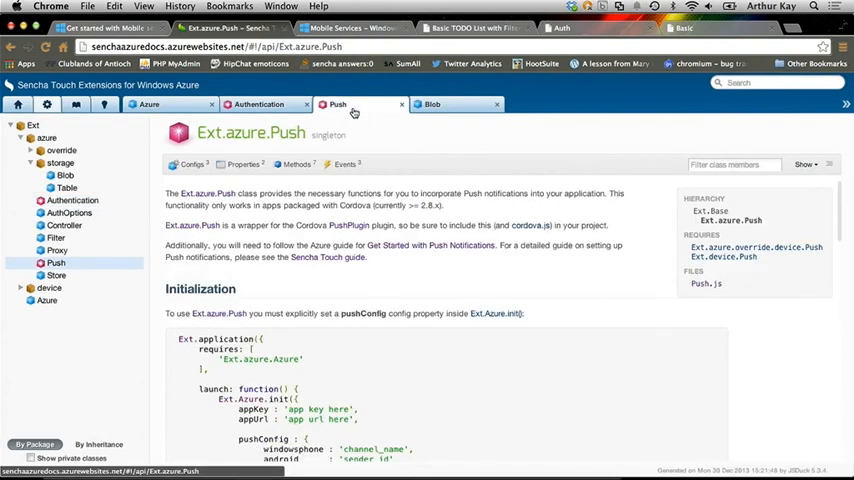
{"action": "scroll", "scroll_direction": "down", "scroll_amount": 3}
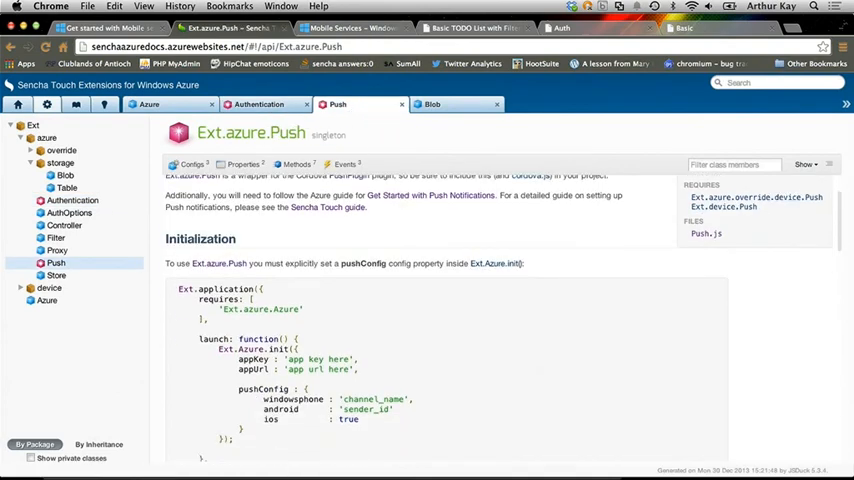
{"action": "scroll", "scroll_direction": "down", "scroll_amount": 3}
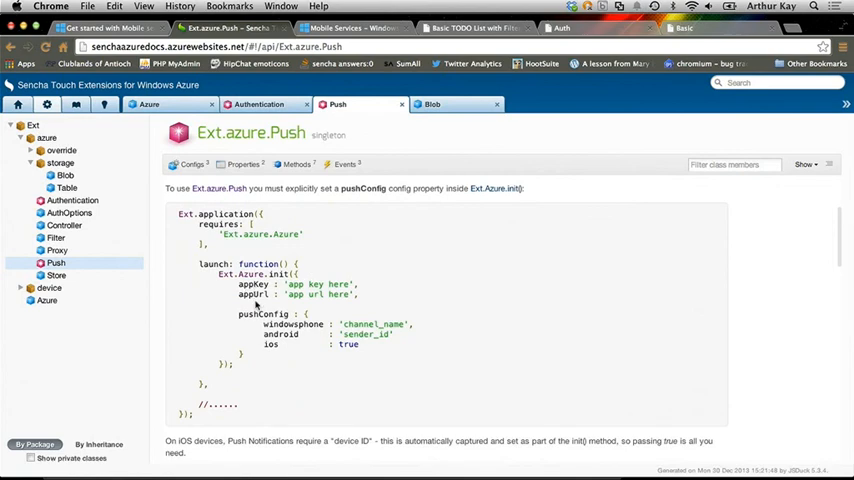
{"action": "double_click", "coordinate": [262, 314]}
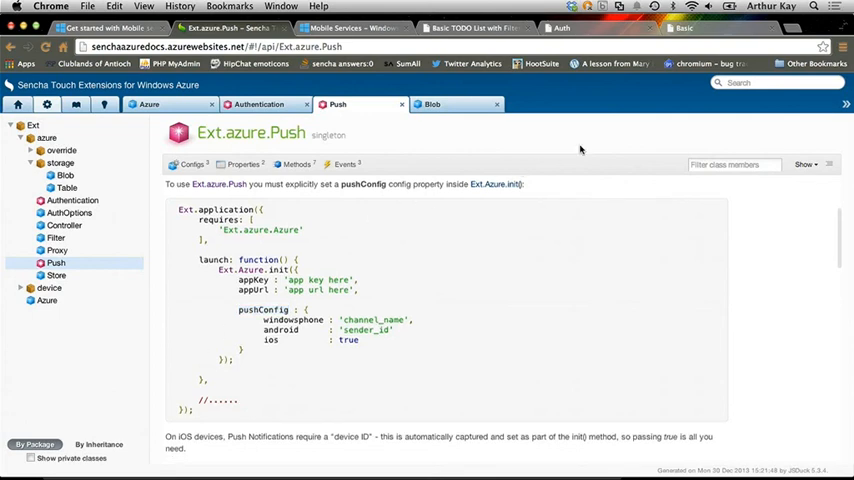
{"action": "left_click", "coordinate": [694, 28]}
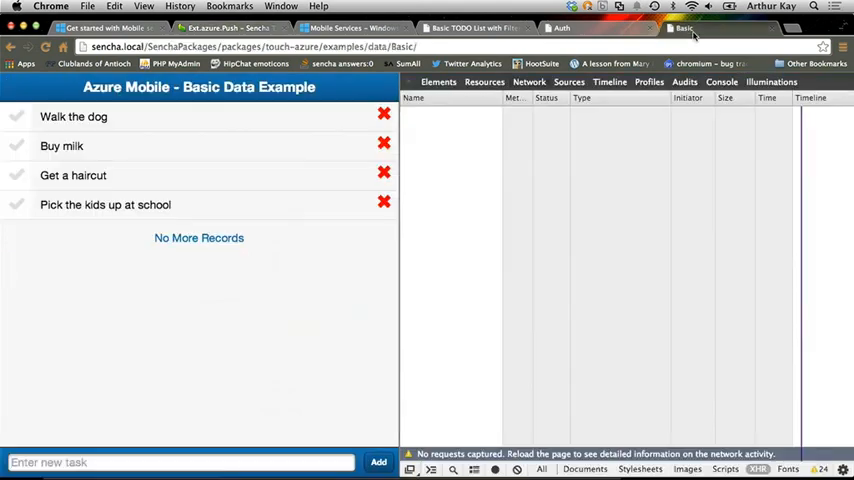
{"action": "mouse_move", "coordinate": [234, 344]}
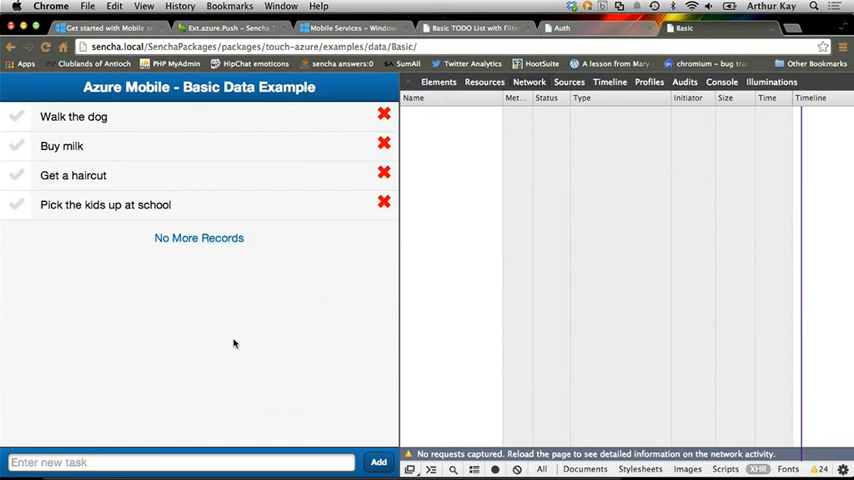
{"action": "mouse_move", "coordinate": [196, 424]}
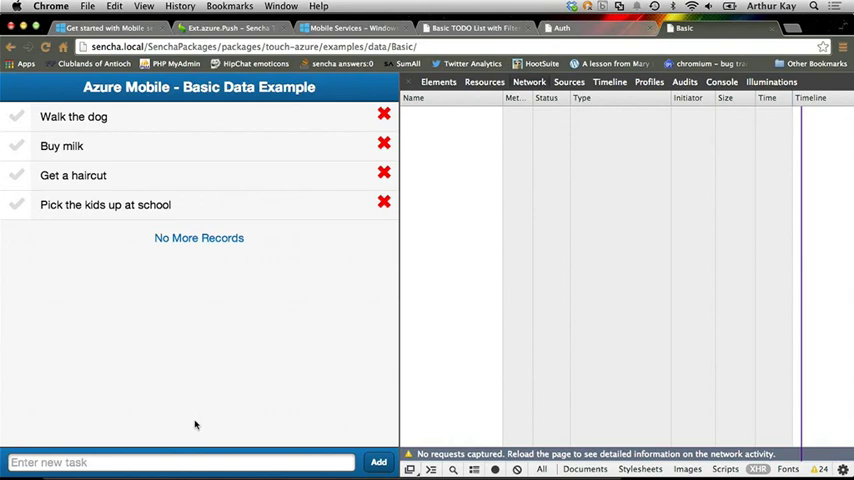
Step: Add a task named 'Push!' to the Basic Data list and watch its POST and GET requests
{"action": "type", "text": "P"}
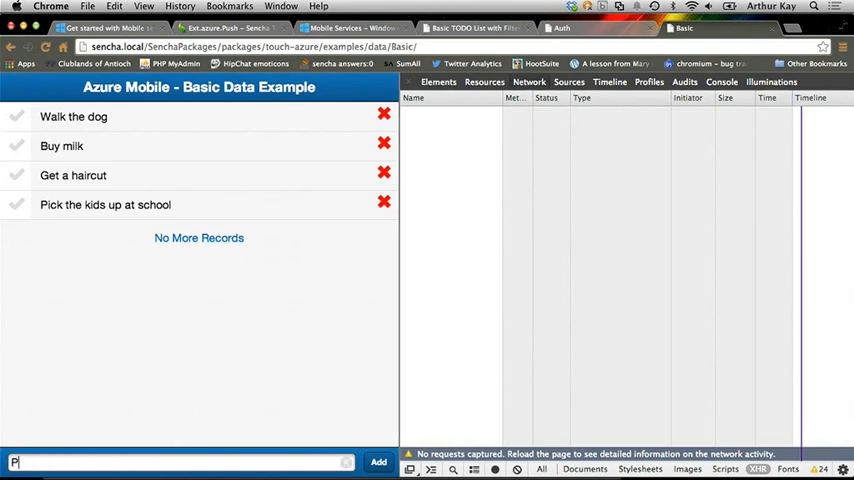
{"action": "type", "text": "ush!"}
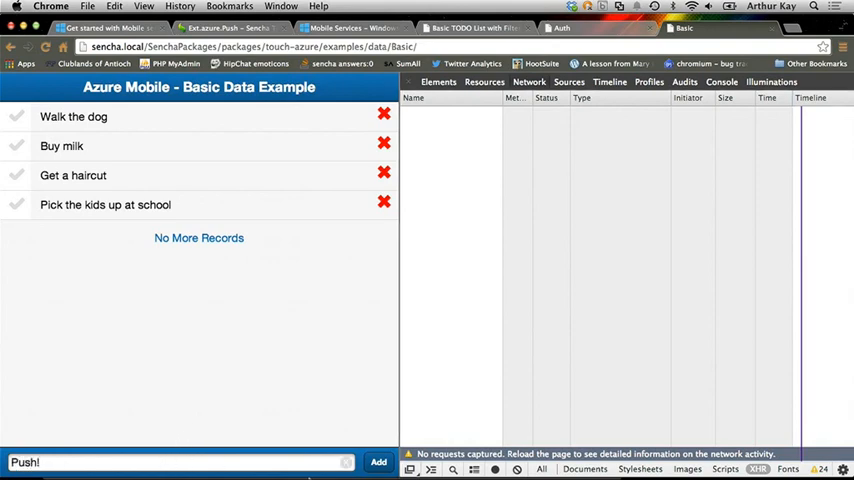
{"action": "left_click", "coordinate": [376, 462]}
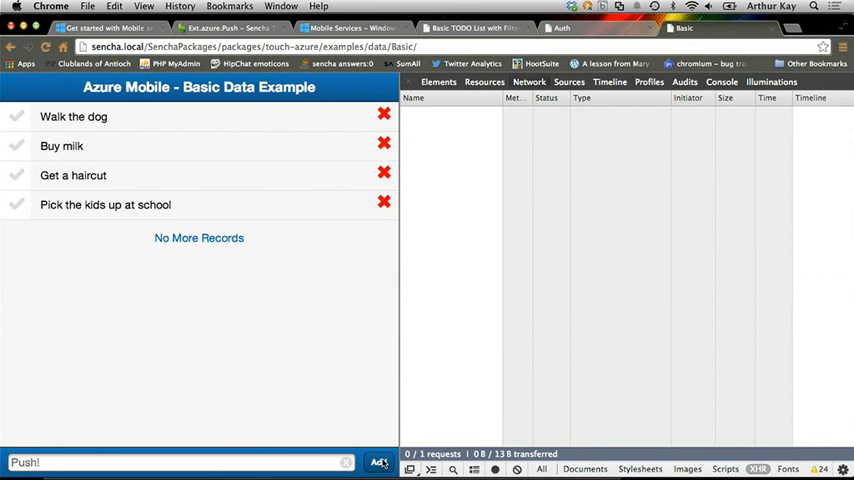
{"action": "left_click", "coordinate": [380, 460]}
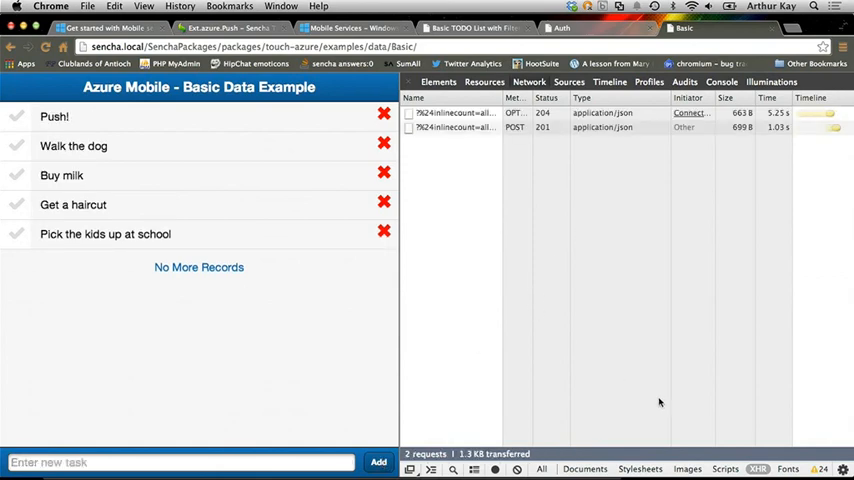
{"action": "mouse_move", "coordinate": [356, 268]}
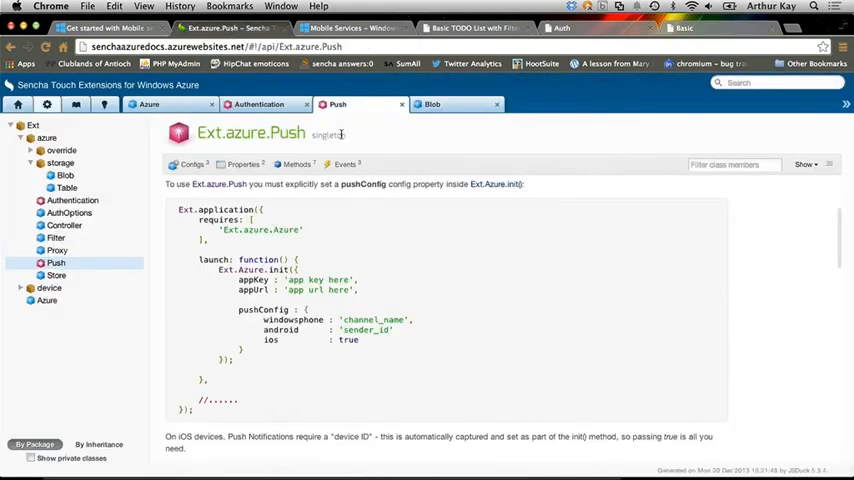
Step: Look over the Push class's events, then open the Ext.azure.storage.Blob reference
{"action": "left_click", "coordinate": [344, 164]}
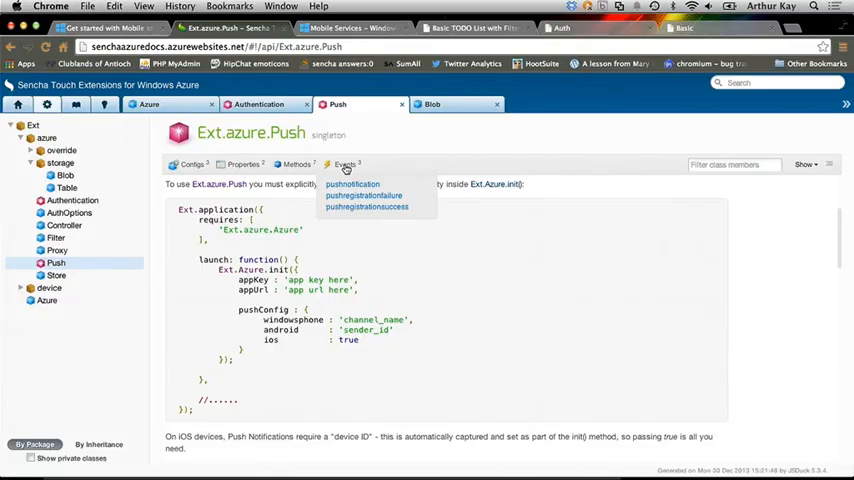
{"action": "left_click", "coordinate": [436, 104]}
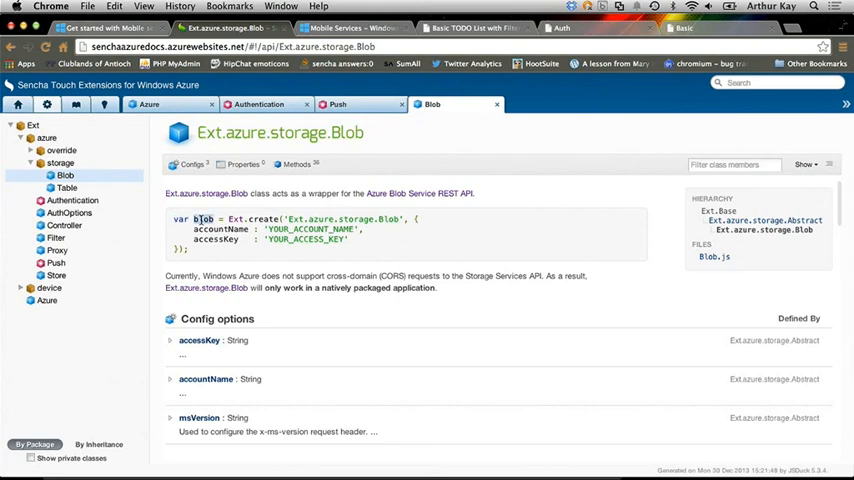
Step: List the Blob class's methods and jump to the putBlock method's parameters
{"action": "left_click", "coordinate": [296, 164]}
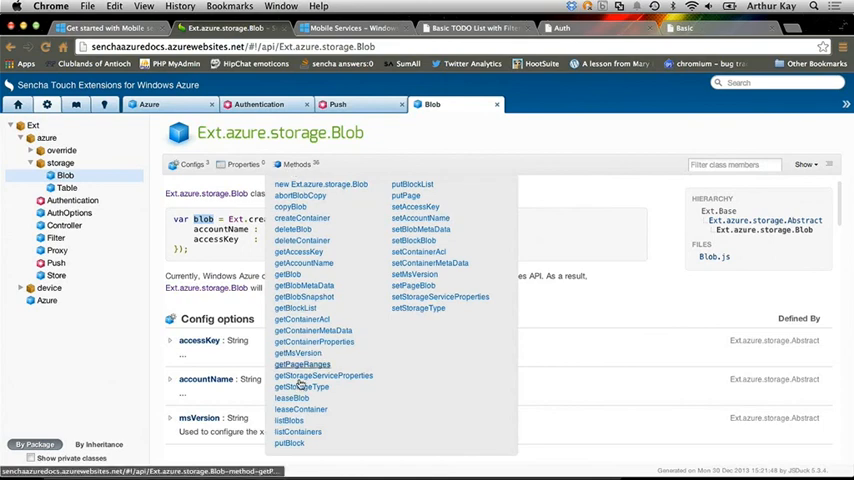
{"action": "left_click", "coordinate": [288, 448]}
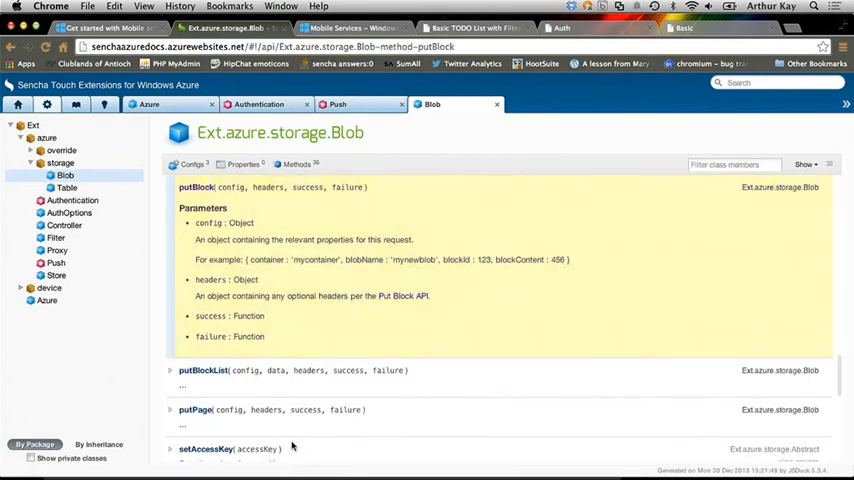
{"action": "mouse_move", "coordinate": [320, 348]}
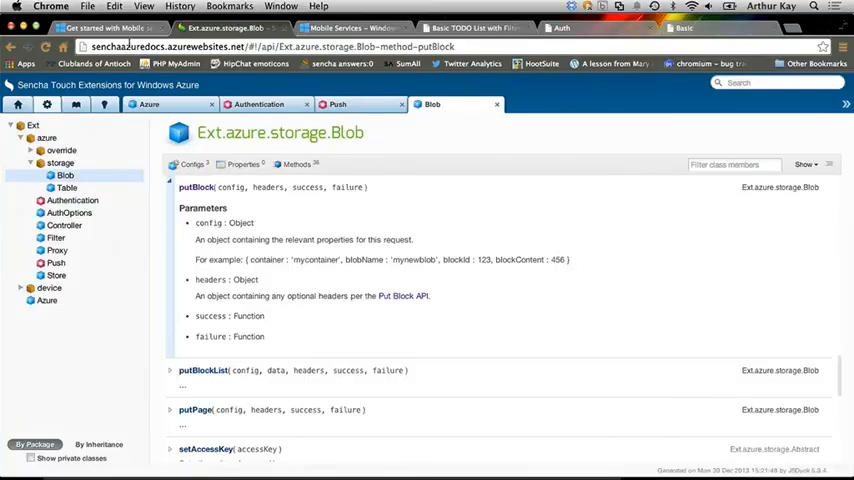
Step: Open the Sencha Touch Mobile Services tutorial and scroll to About this Tutorial and Requirements
{"action": "left_click", "coordinate": [110, 24]}
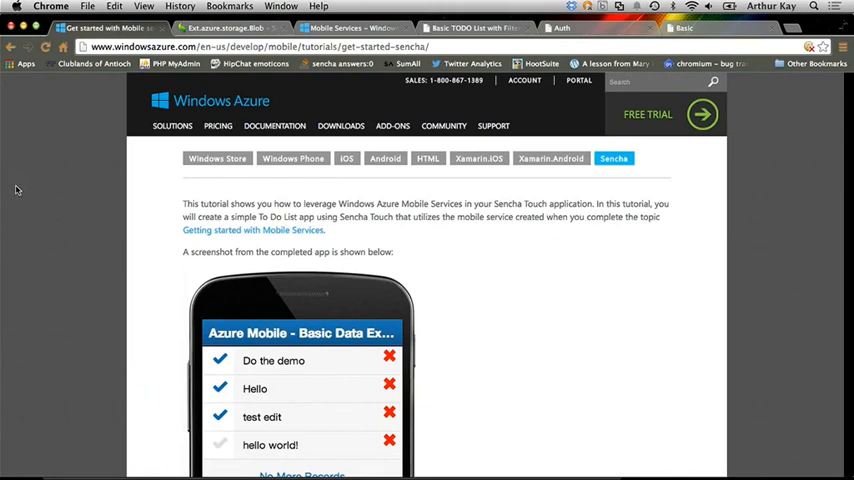
{"action": "scroll", "scroll_direction": "down", "scroll_amount": 3}
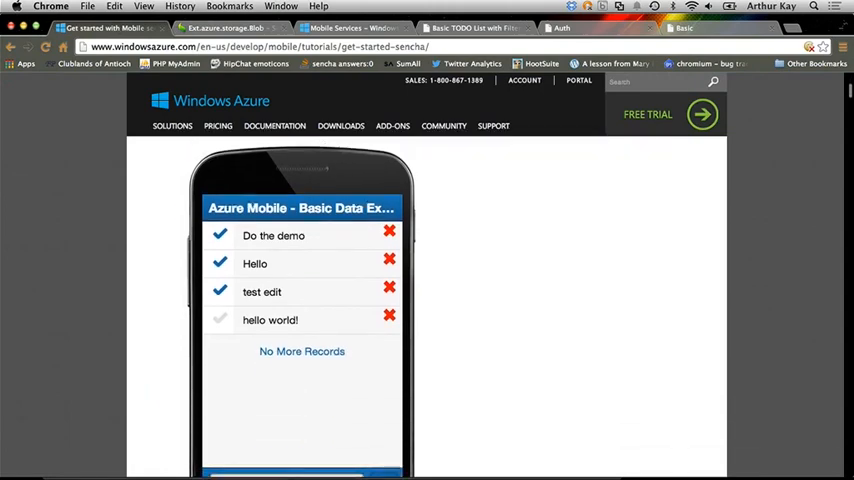
{"action": "scroll", "scroll_direction": "down", "scroll_amount": 3}
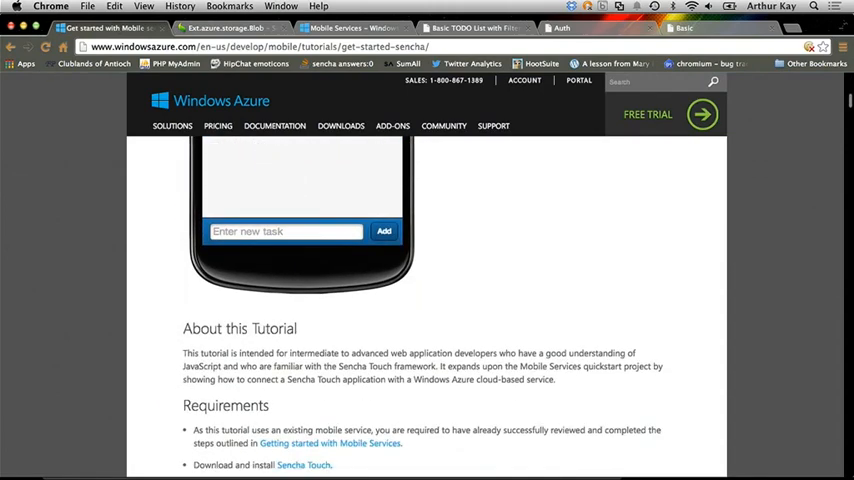
{"action": "scroll", "scroll_direction": "down", "scroll_amount": 3}
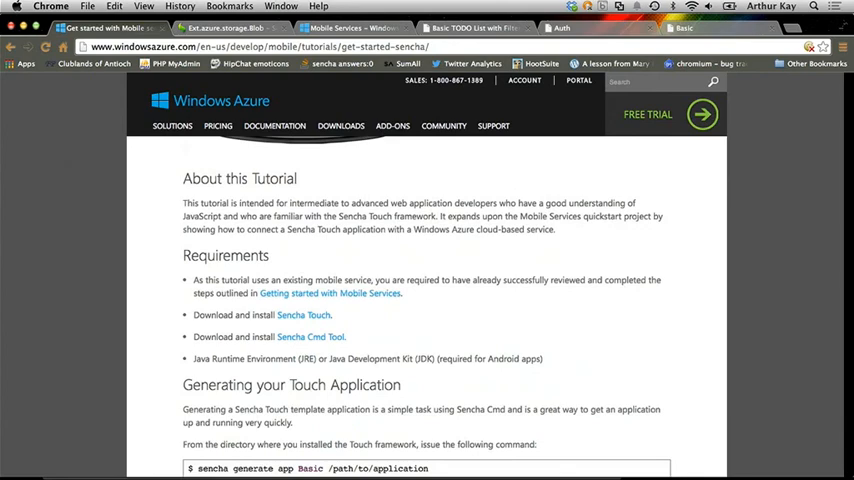